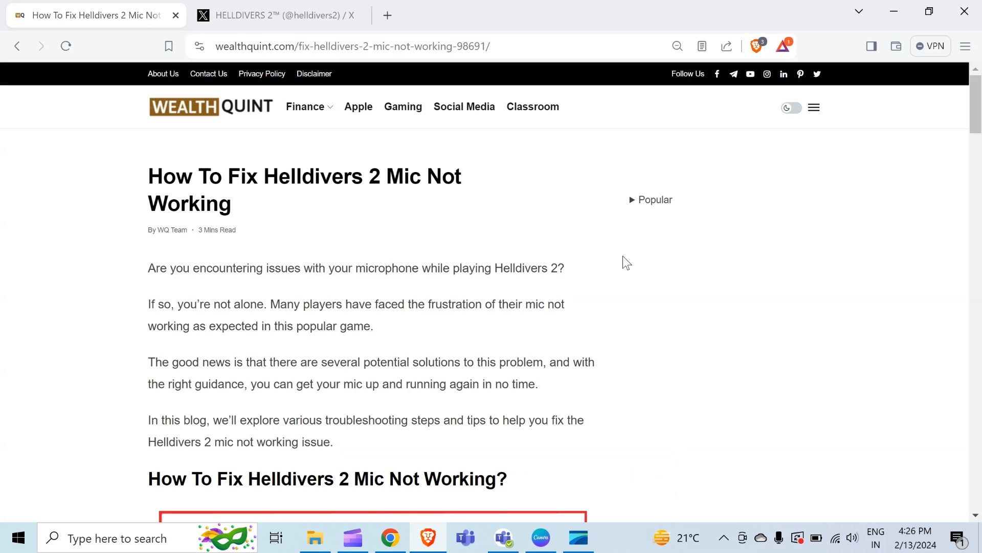
mouse_move(616, 258)
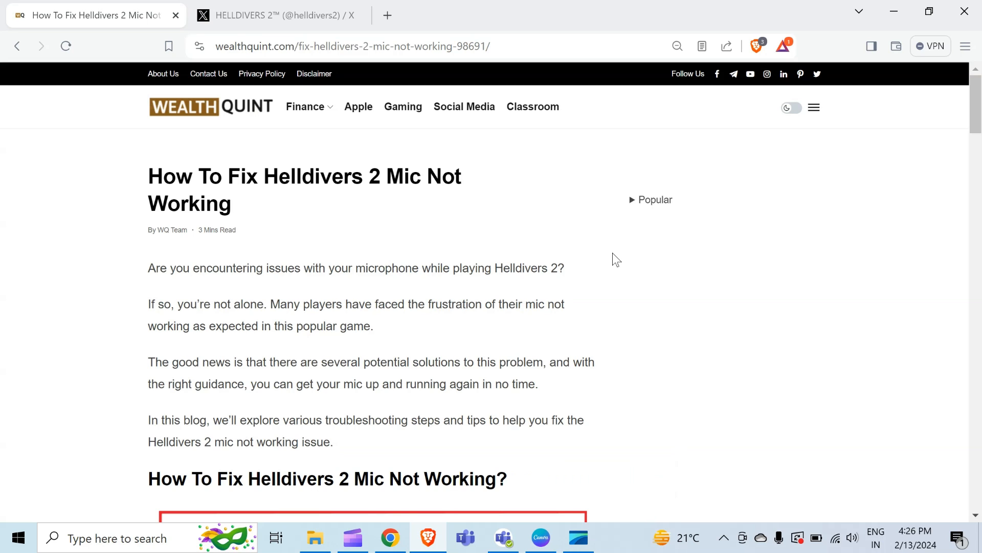
mouse_move(736, 292)
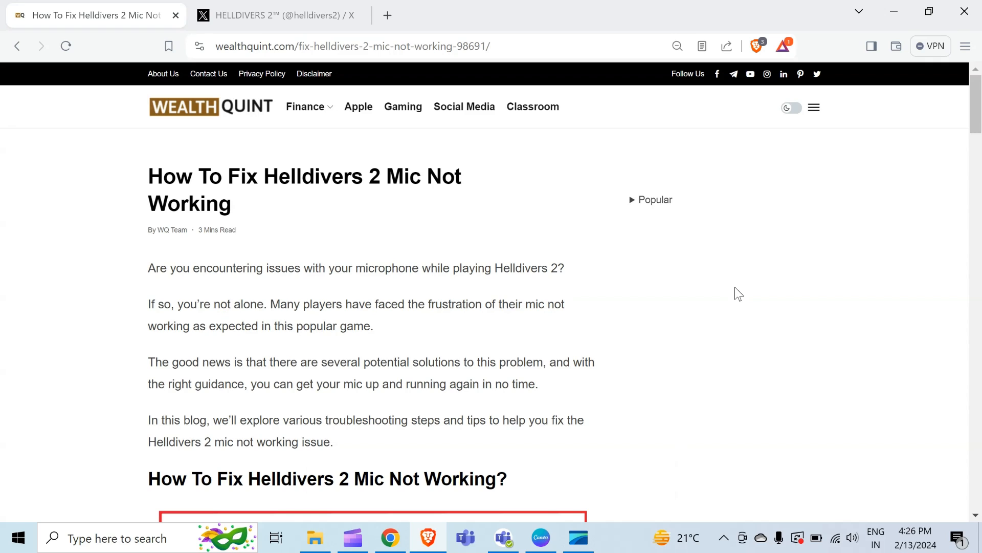
mouse_move(701, 299)
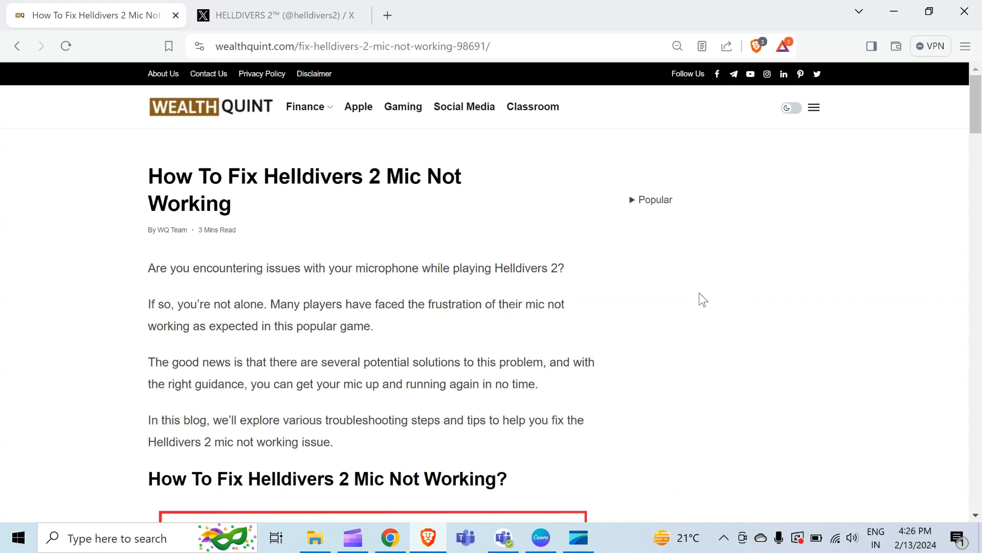
Scroll past the headset connection fix to the 'set microphone as default device' section
scroll("down", 3)
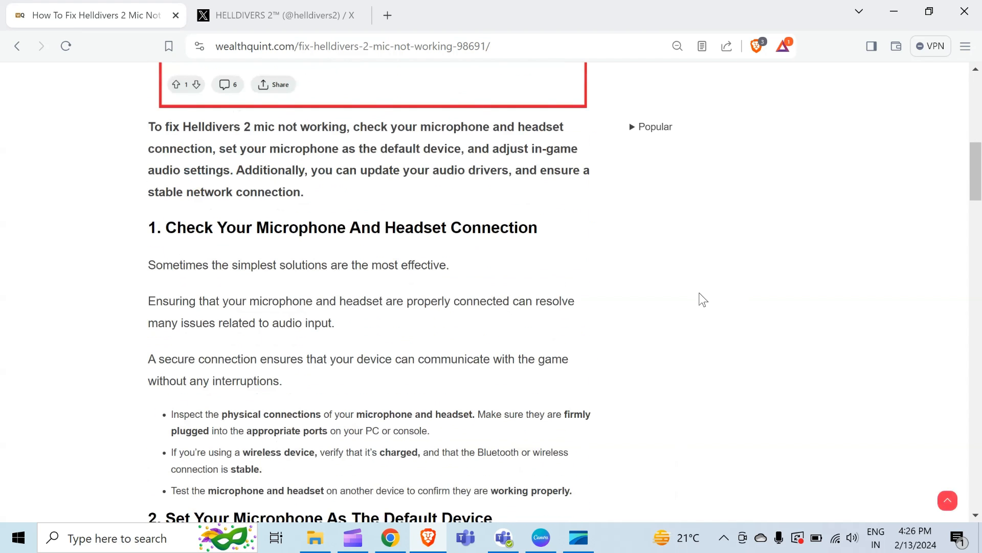
scroll("down", 3)
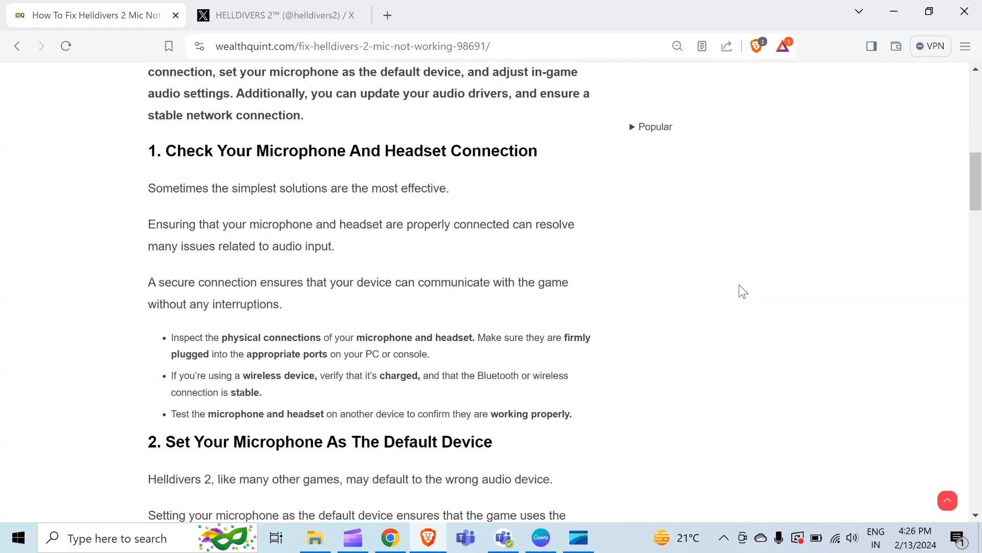
mouse_move(661, 297)
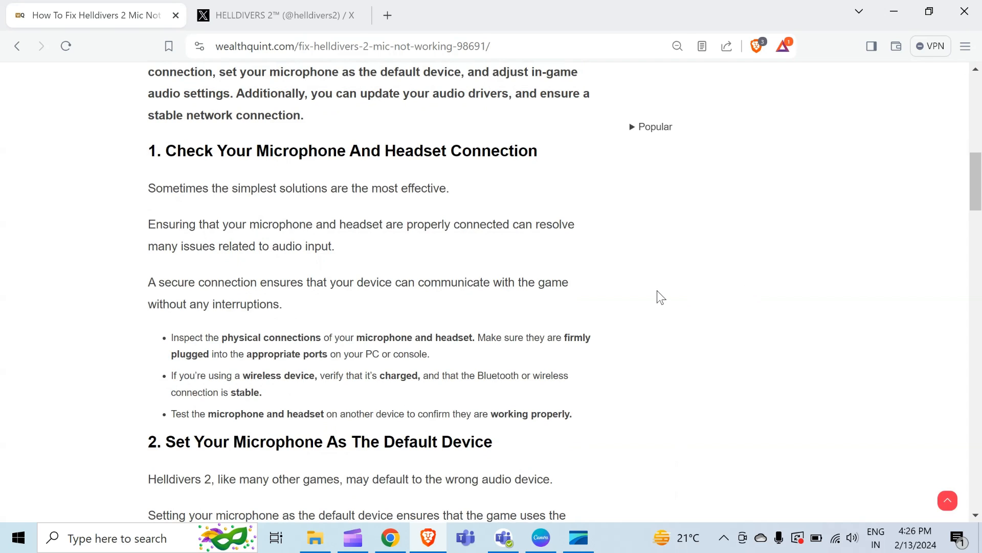
mouse_move(667, 288)
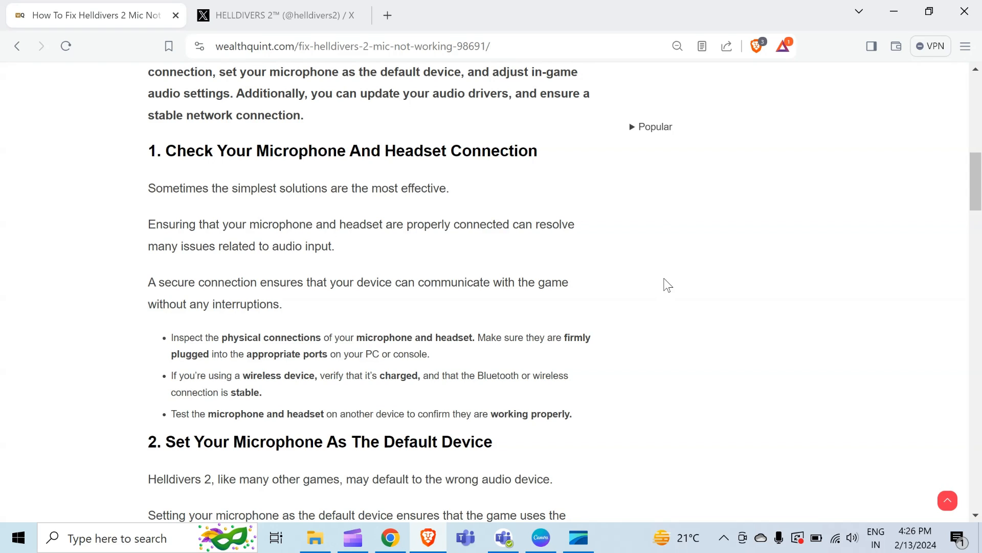
mouse_move(625, 280)
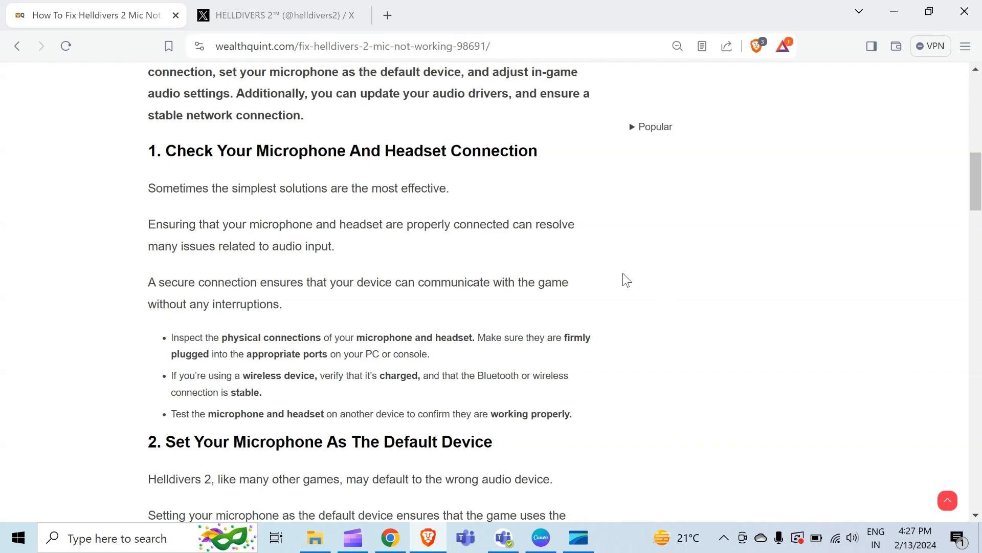
scroll("down", 3)
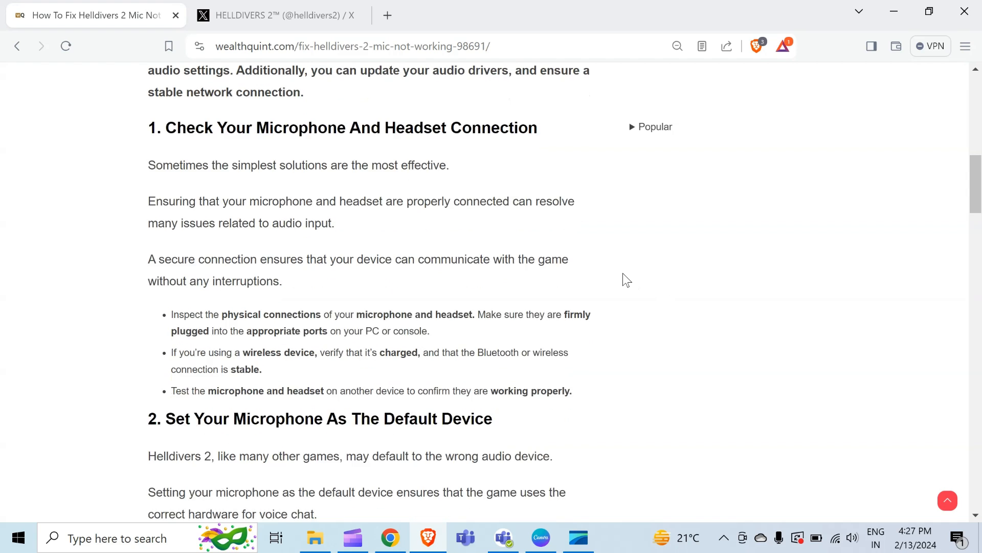
scroll("down", 3)
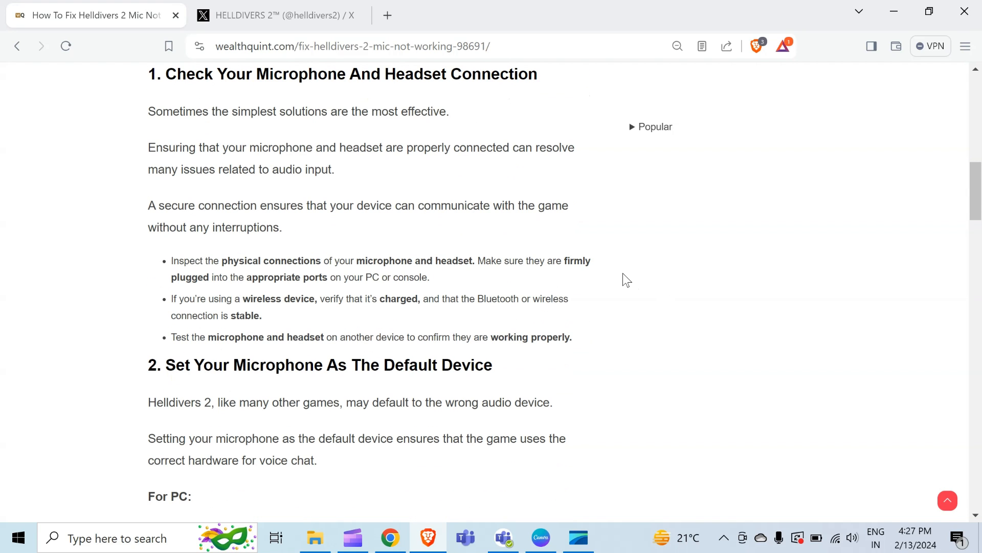
Reach the PC steps and open Windows Sound settings from the taskbar speaker icon
scroll("down", 3)
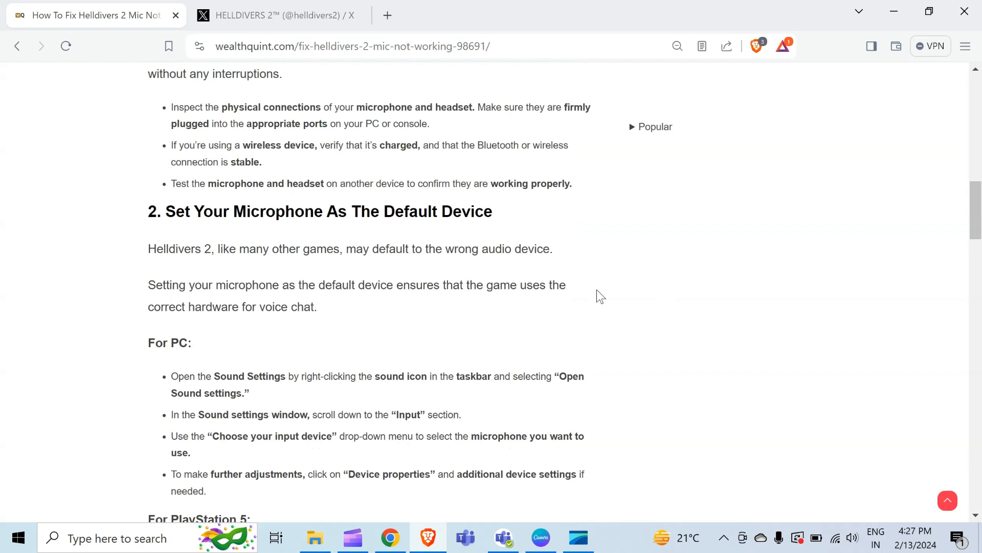
mouse_move(602, 302)
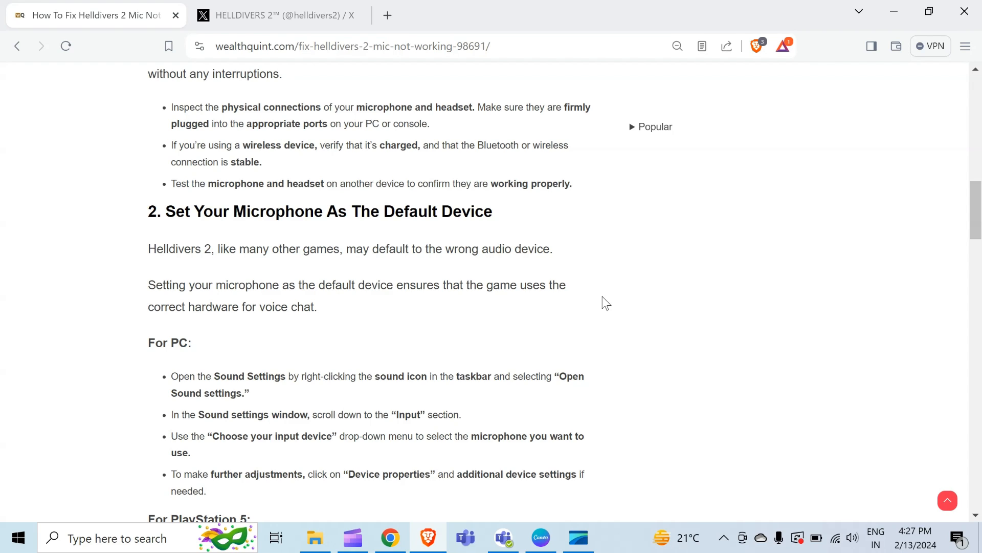
mouse_move(547, 287)
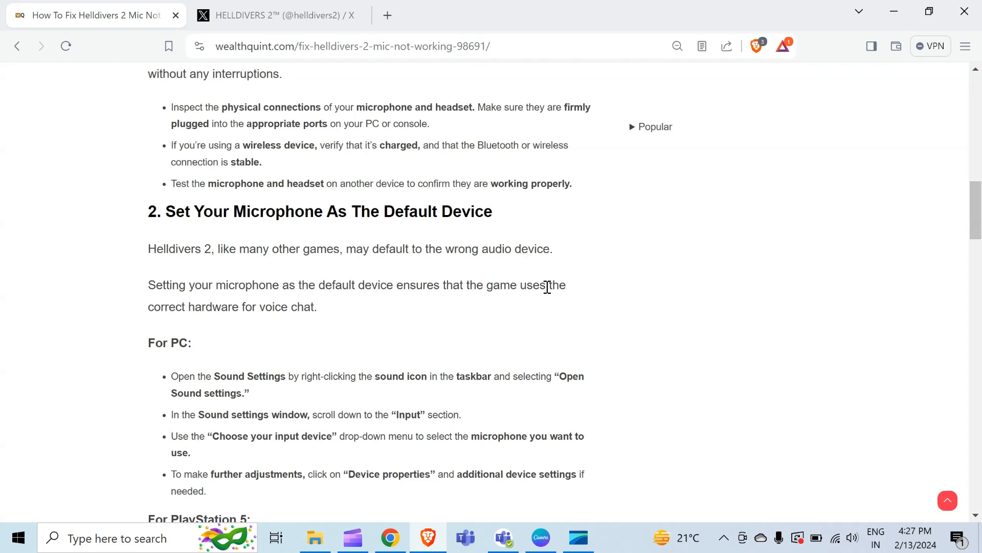
mouse_move(415, 313)
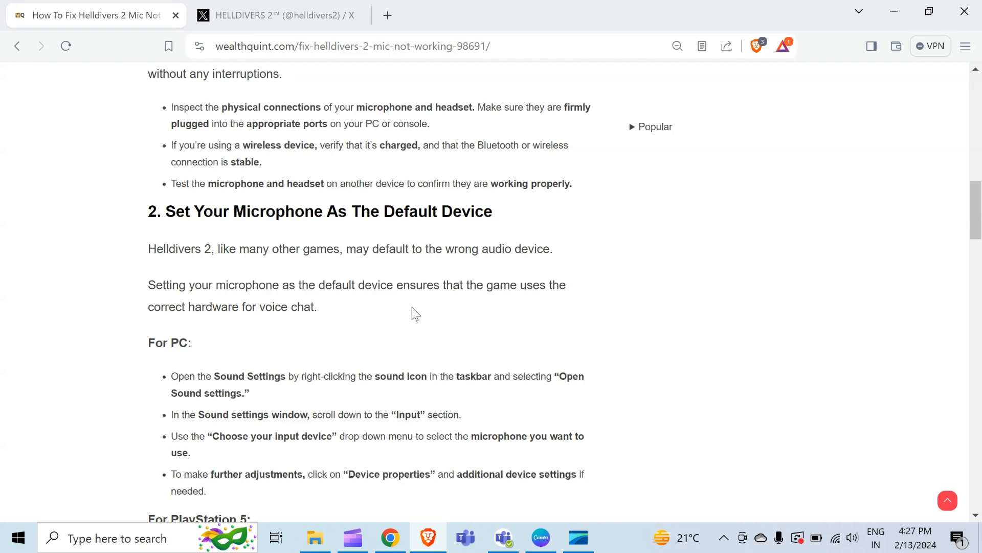
mouse_move(406, 318)
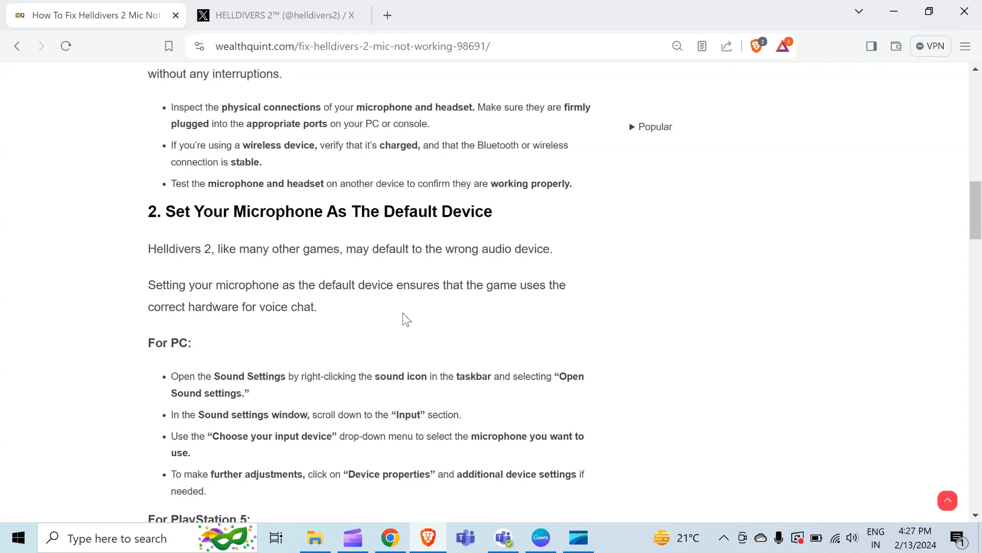
mouse_move(627, 377)
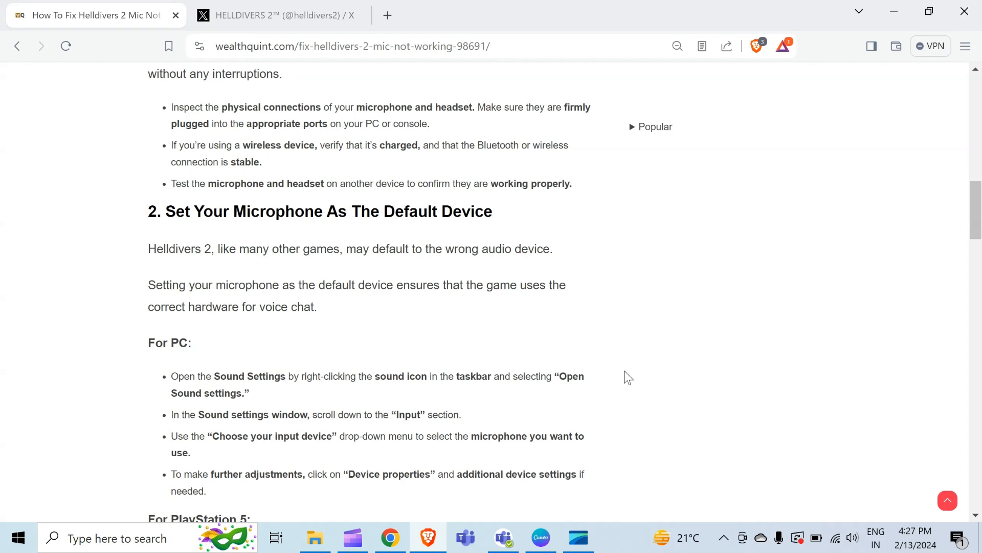
mouse_move(653, 389)
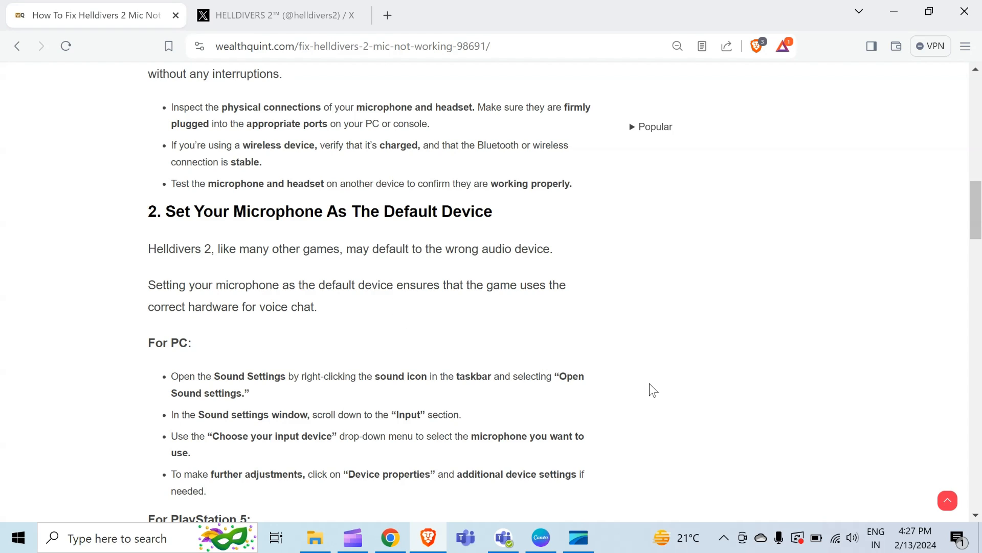
mouse_move(820, 451)
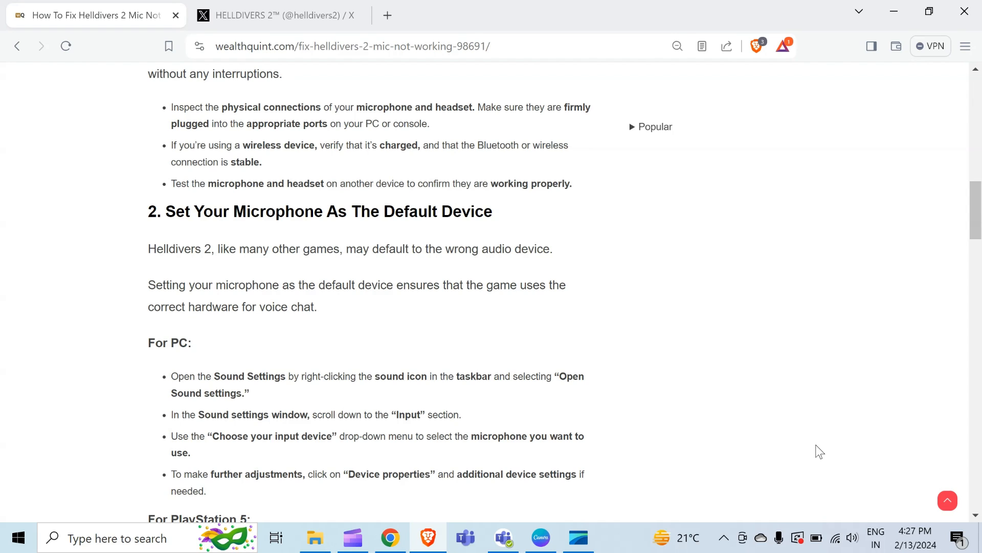
mouse_move(838, 514)
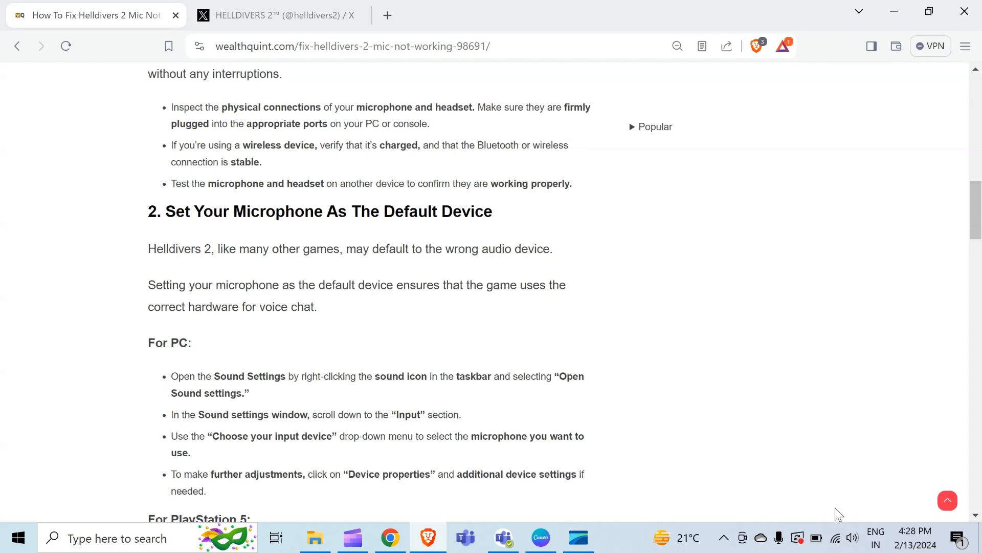
mouse_move(851, 537)
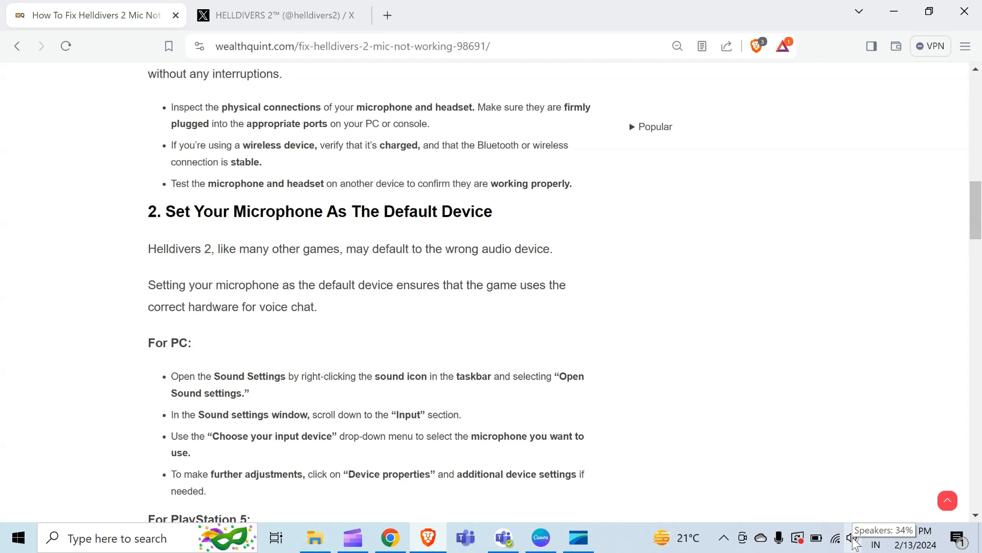
right_click(851, 537)
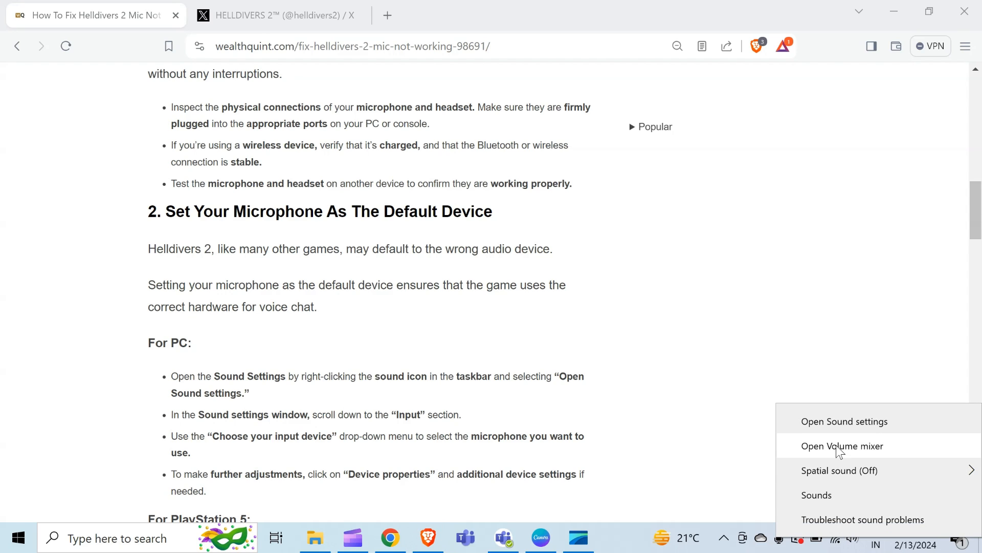
mouse_move(846, 430)
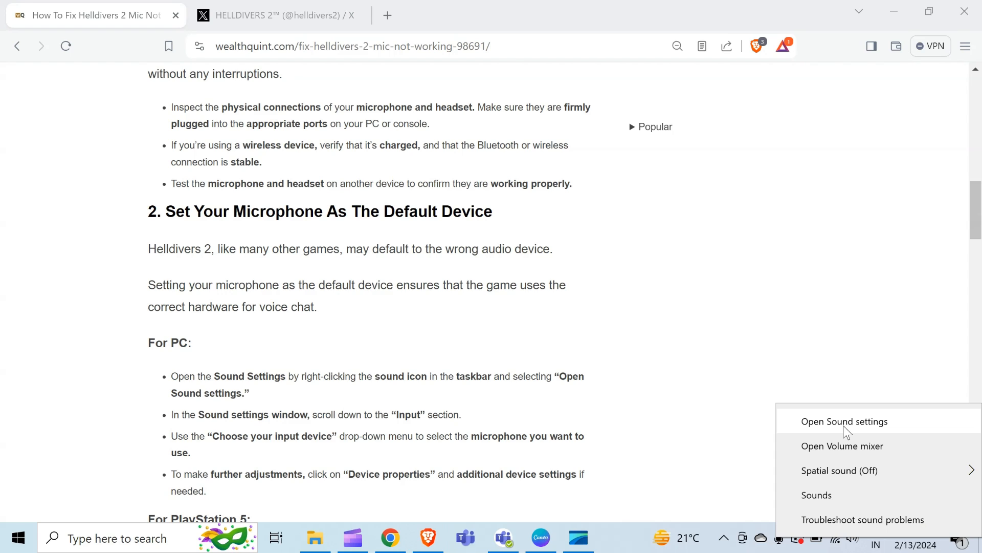
left_click(845, 421)
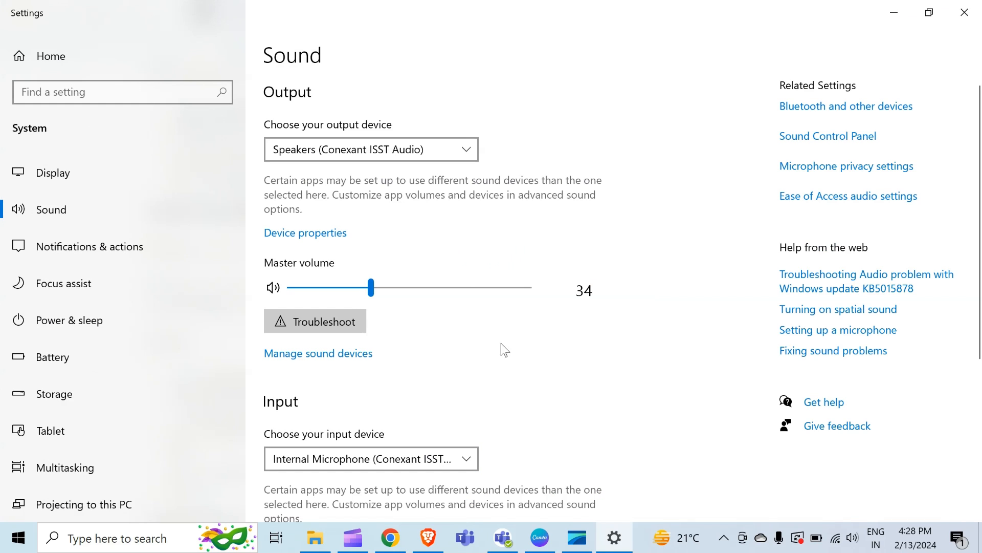
Scroll down the Sound page to the Input section showing the internal microphone
scroll("down", 3)
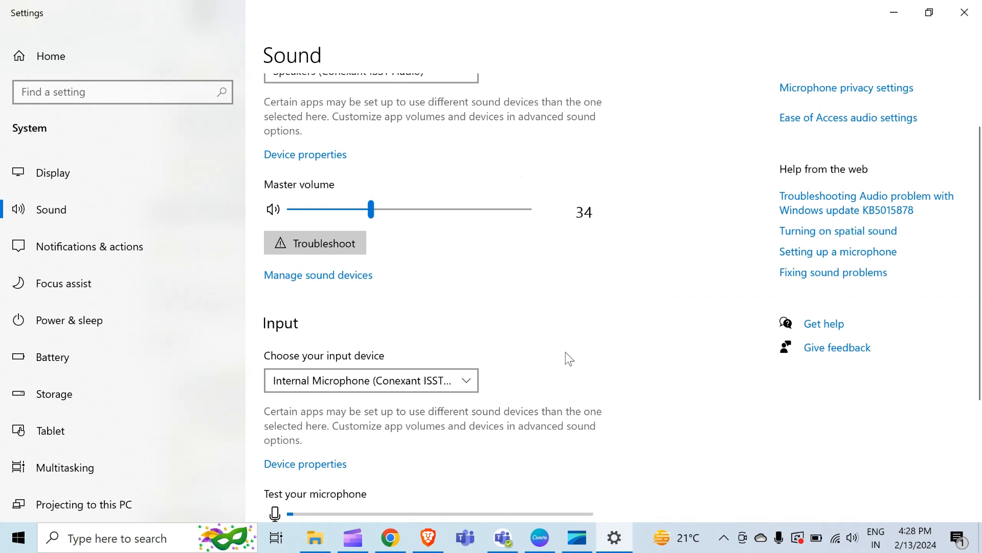
scroll("down", 3)
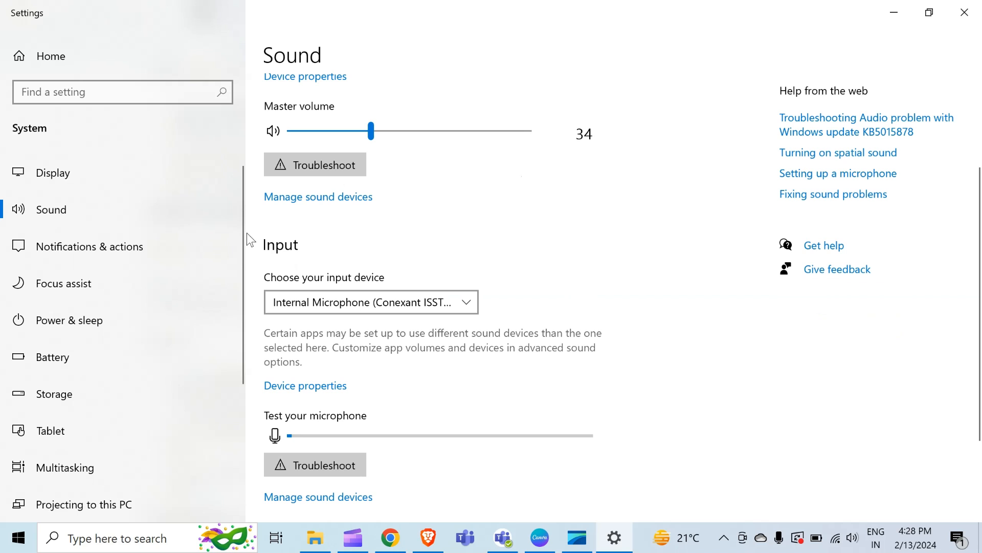
scroll("down", 3)
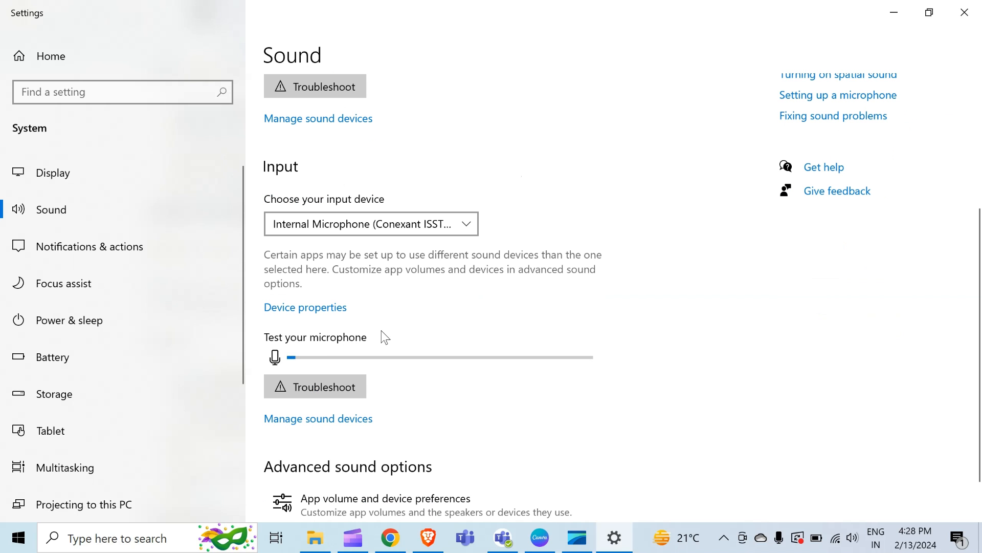
mouse_move(325, 346)
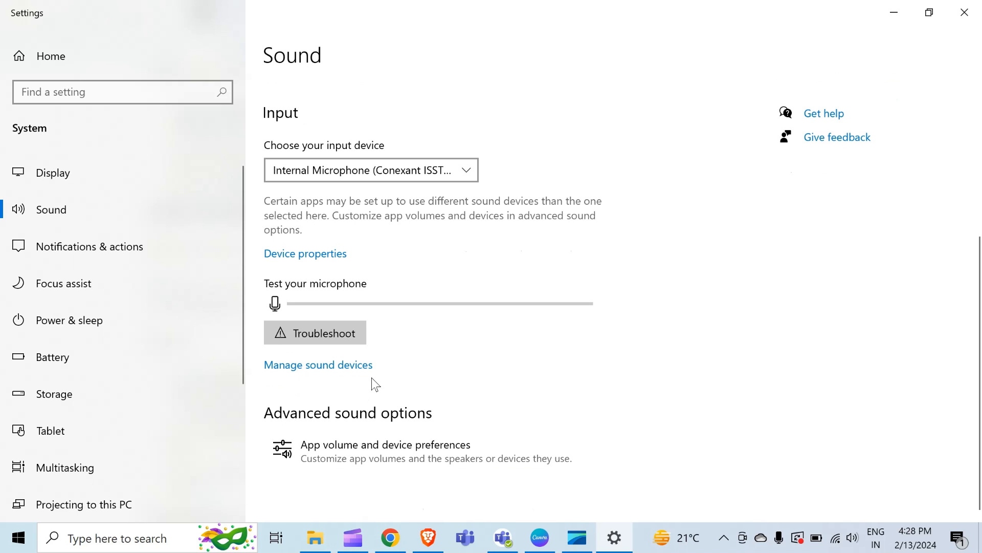
mouse_move(605, 241)
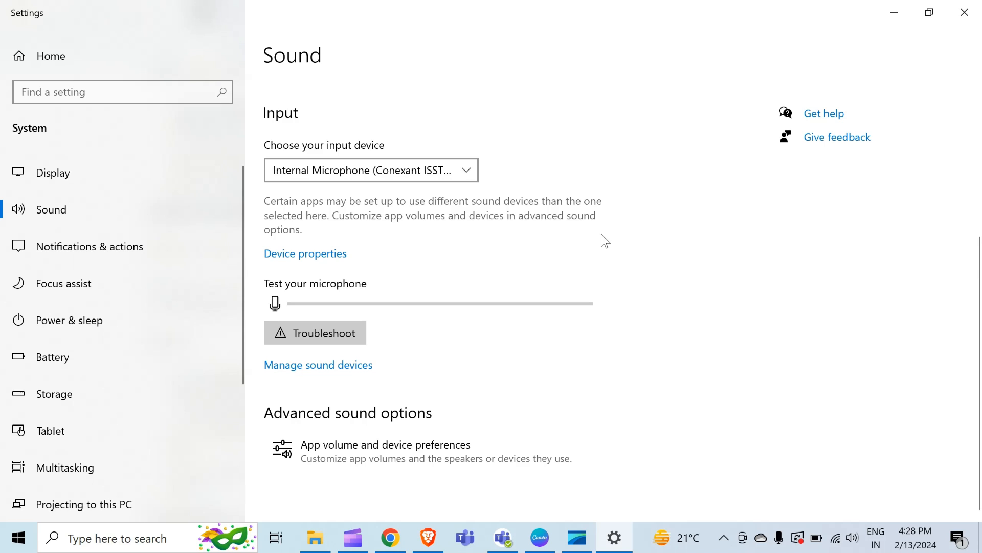
mouse_move(305, 253)
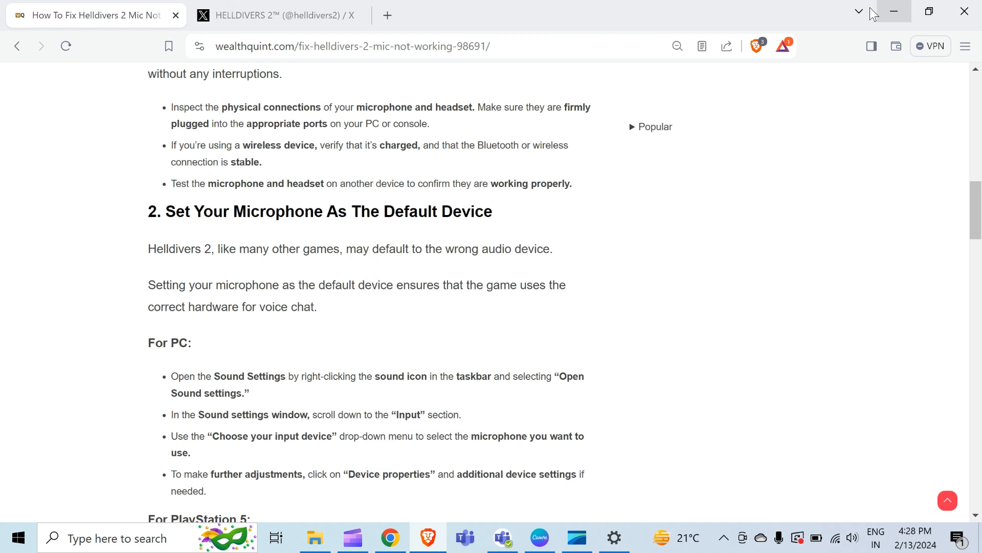
Read through the article's default-device steps and the Helldivers 2 in-game audio settings fix
scroll("down", 3)
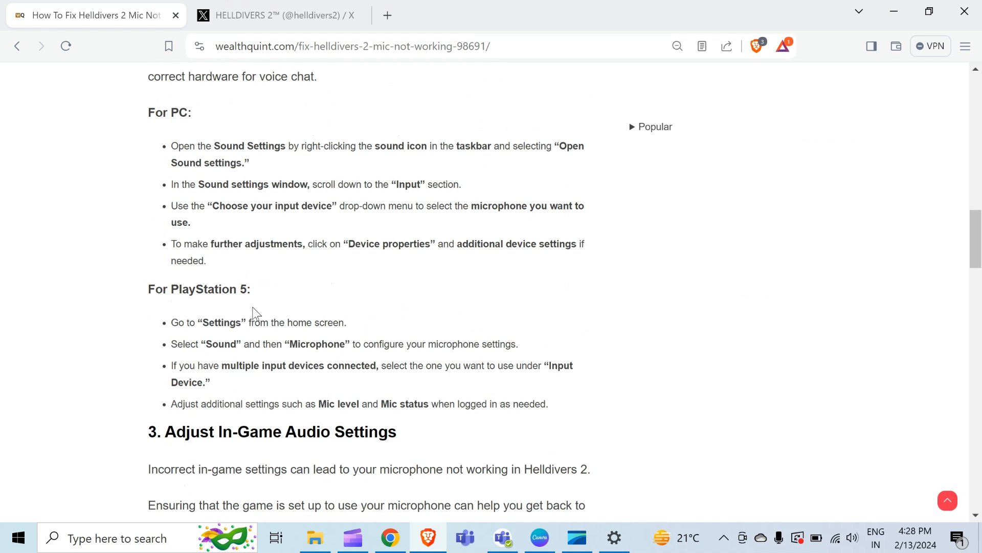
mouse_move(393, 244)
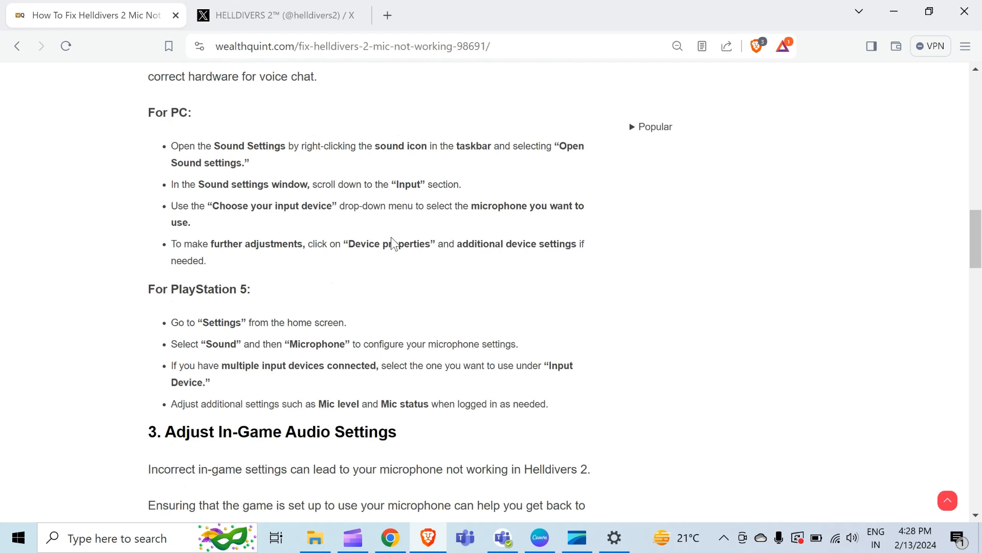
mouse_move(380, 266)
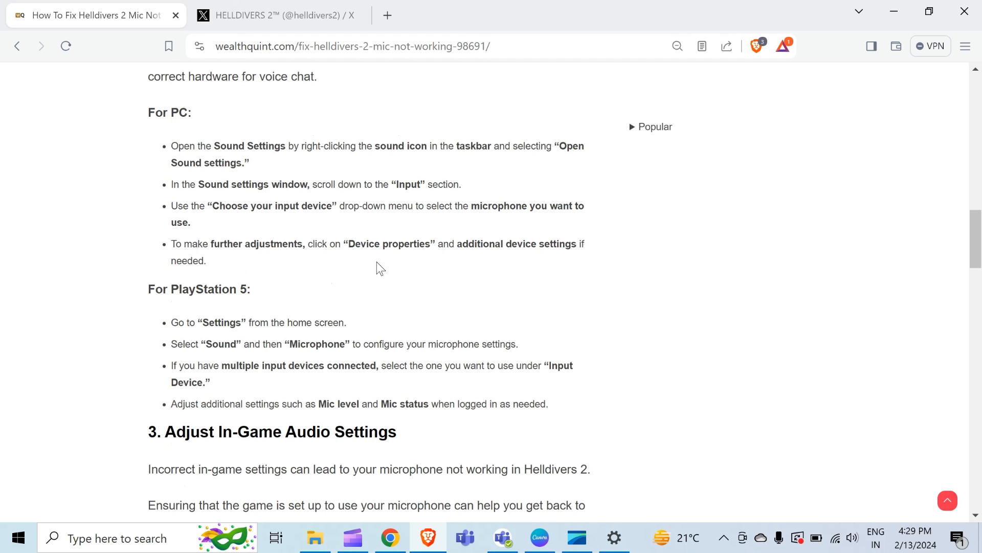
scroll("down", 3)
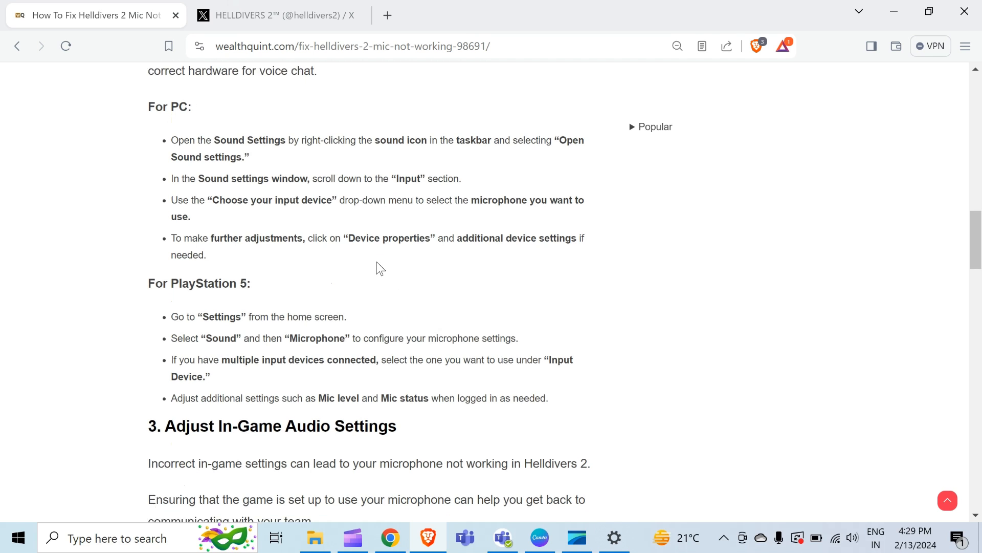
scroll("down", 3)
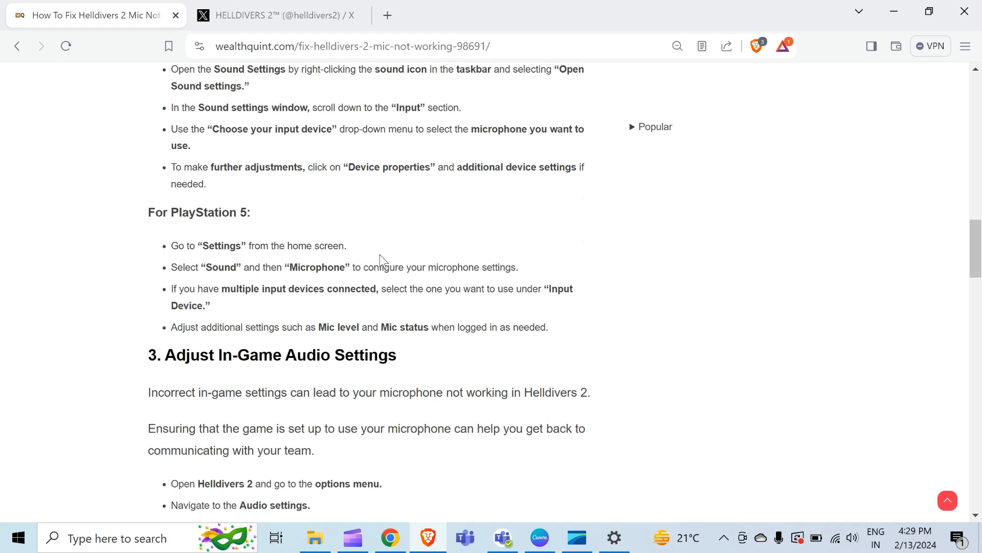
mouse_move(469, 313)
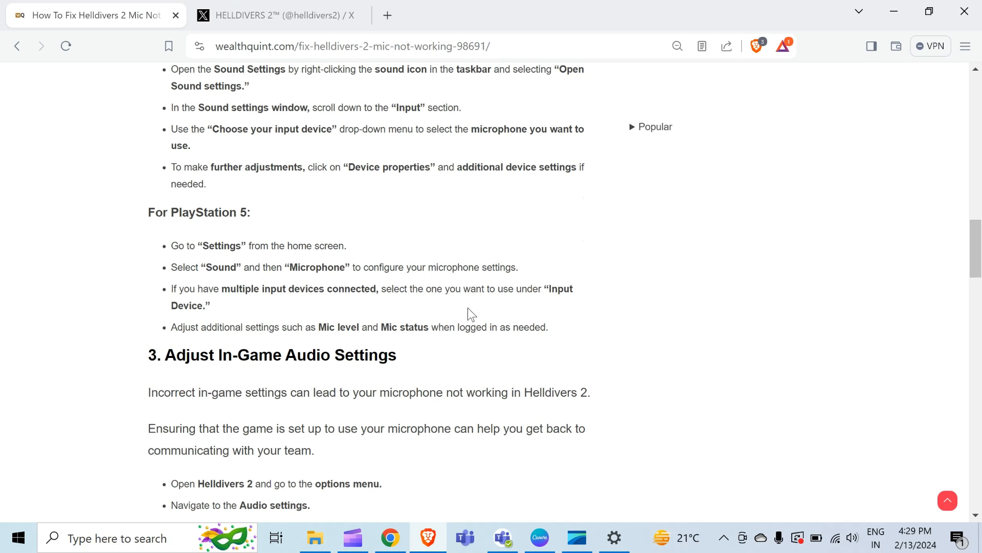
mouse_move(350, 246)
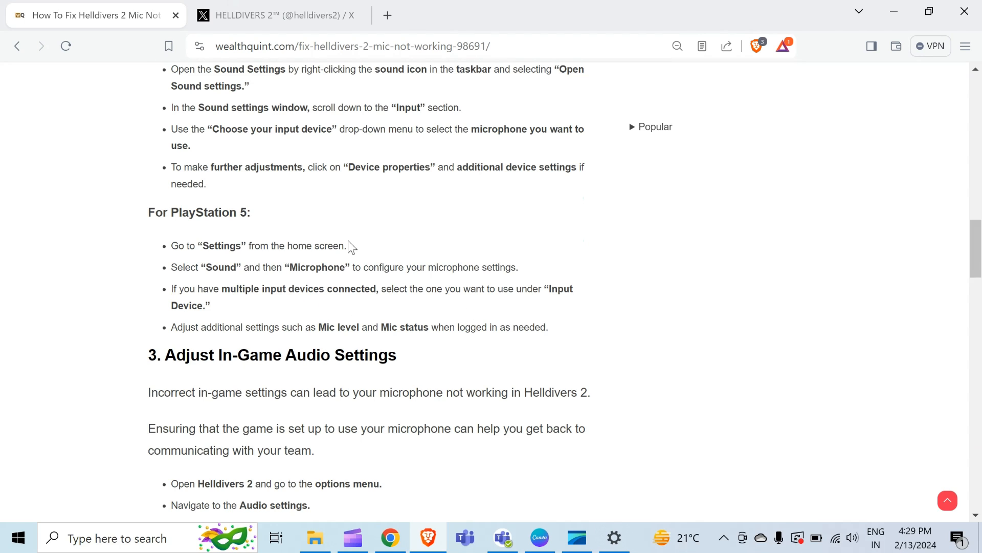
scroll("down", 3)
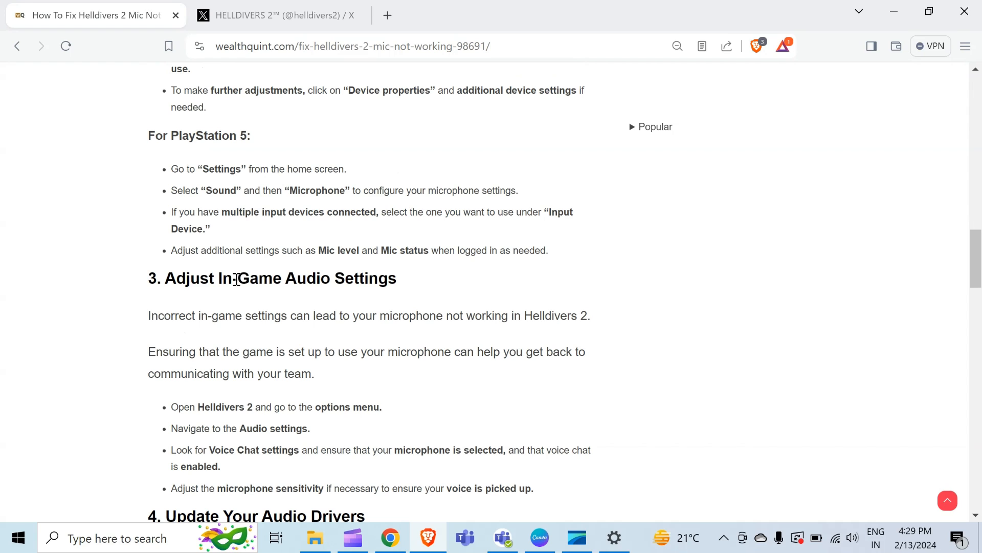
scroll("down", 3)
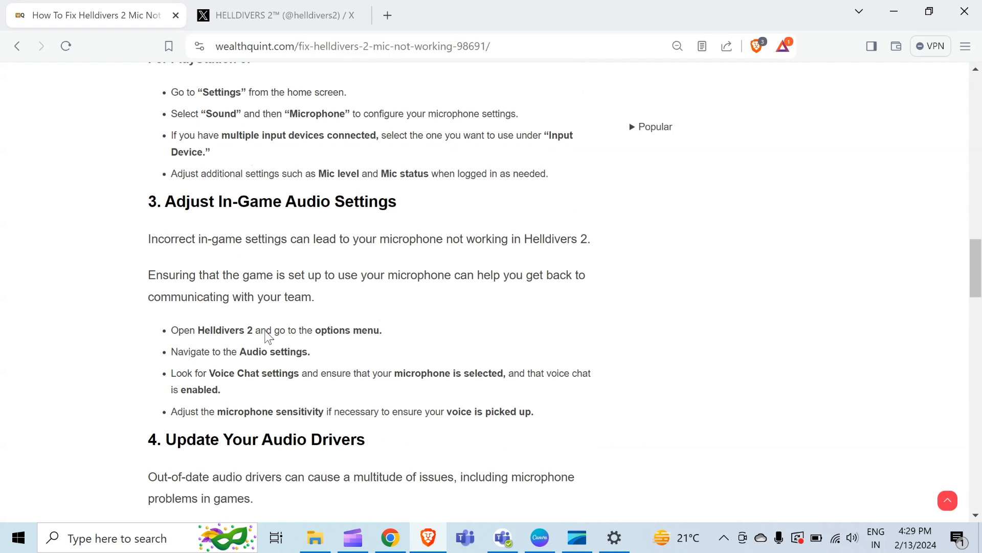
mouse_move(245, 351)
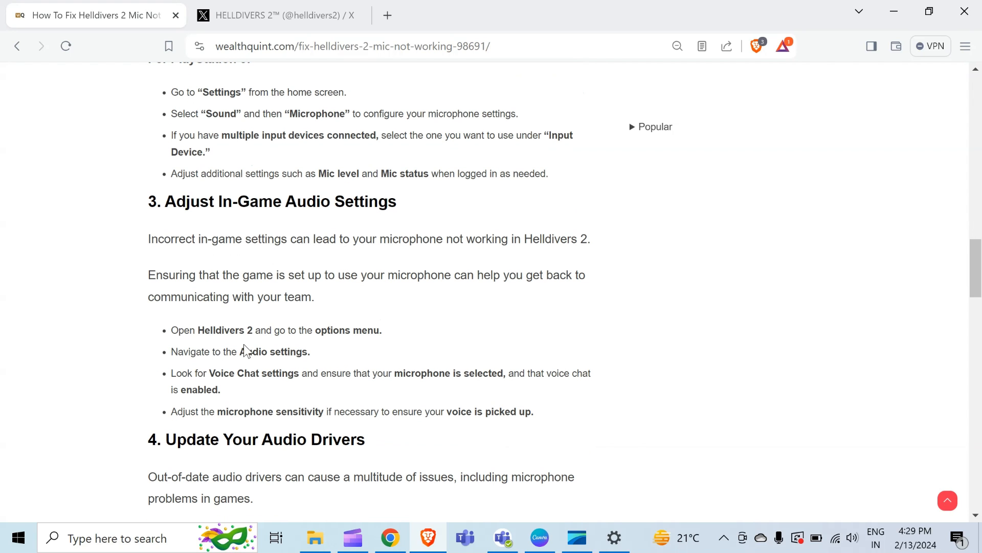
mouse_move(260, 349)
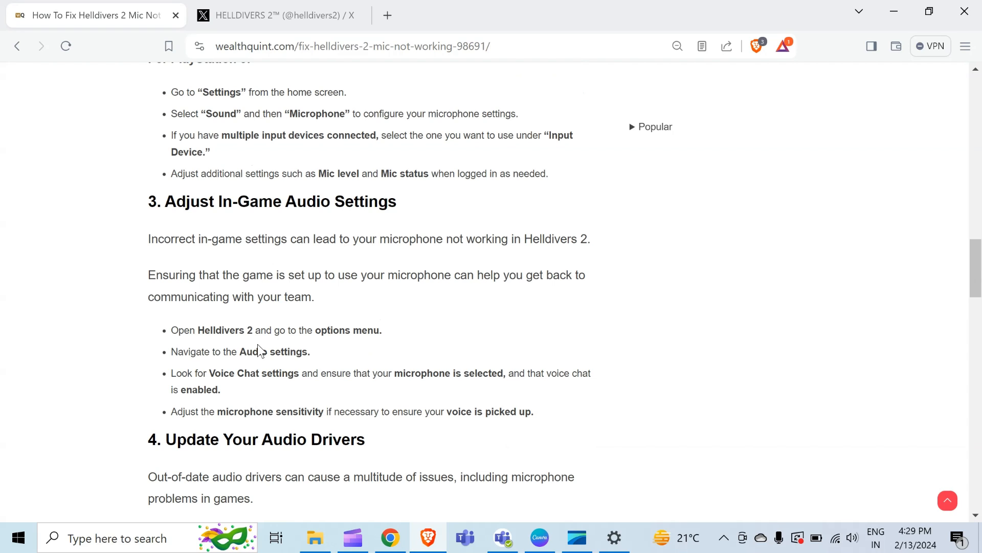
mouse_move(394, 367)
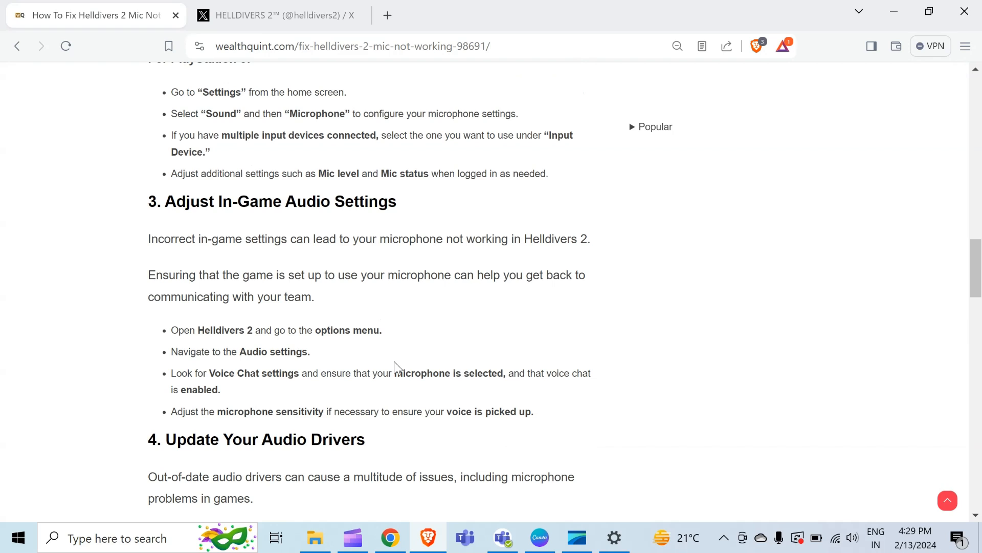
mouse_move(385, 403)
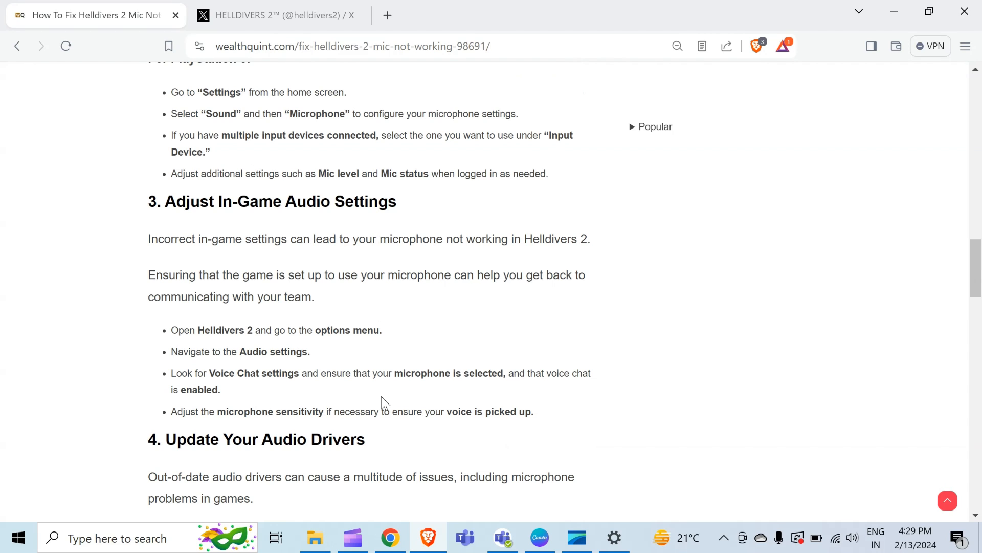
mouse_move(401, 385)
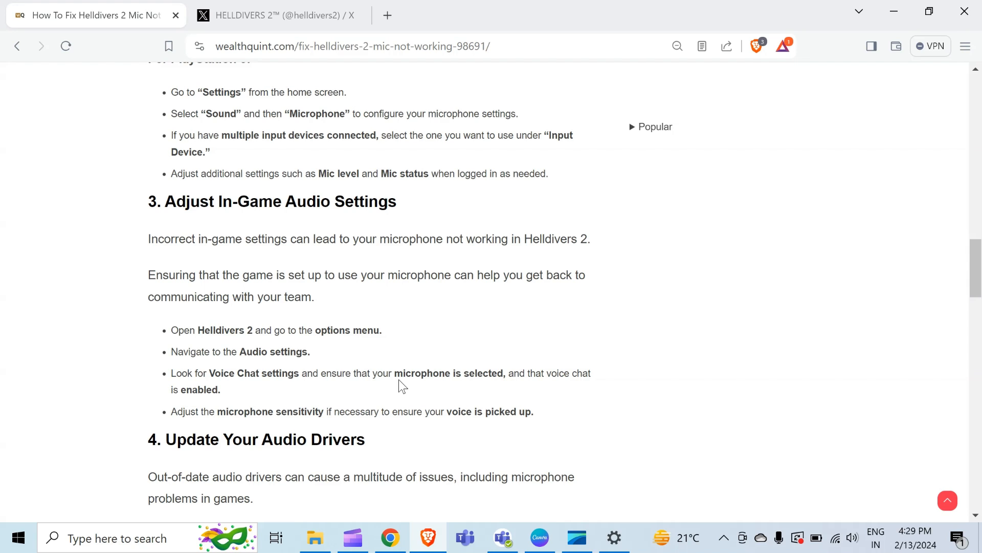
Scroll to the Update Your Audio Drivers fix with PC and PlayStation 5 steps
scroll("down", 3)
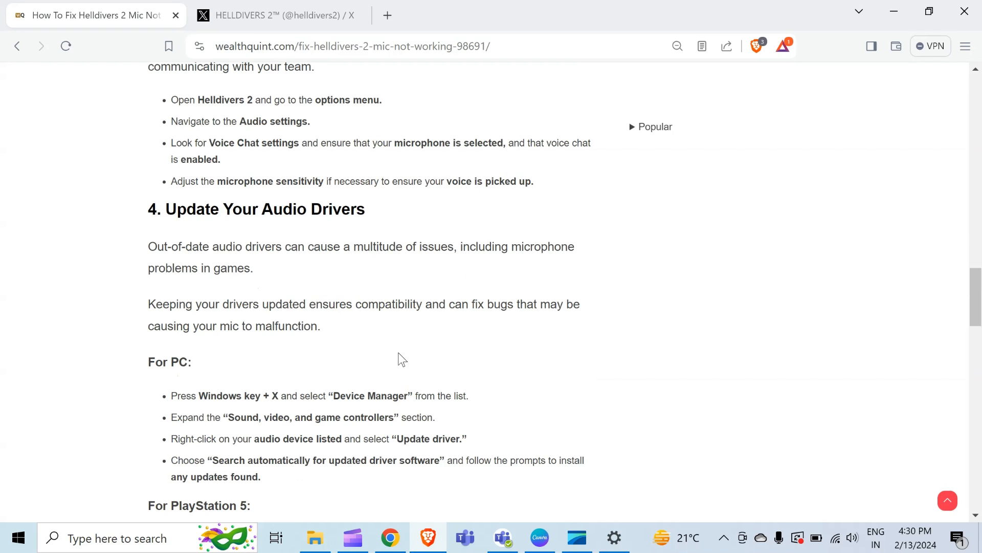
mouse_move(362, 331)
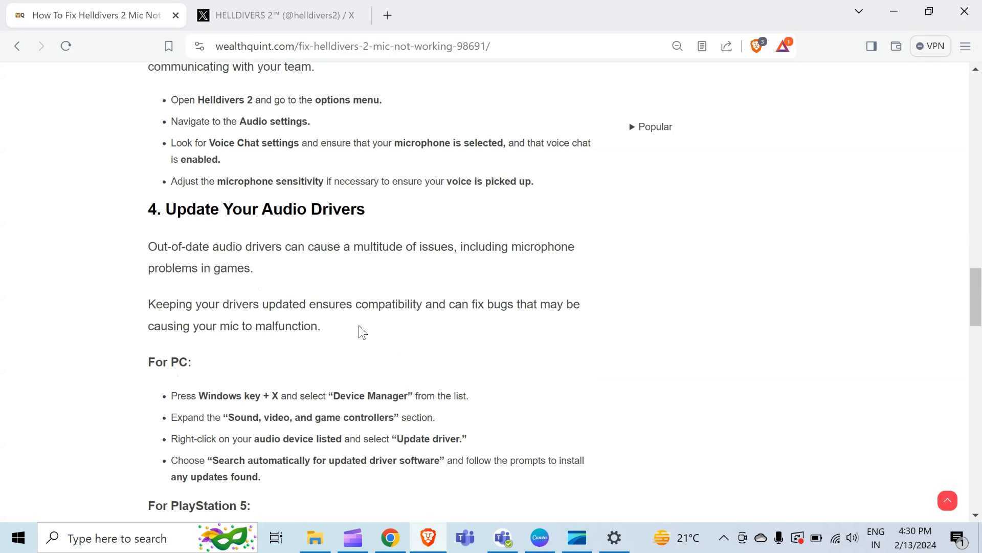
scroll("down", 3)
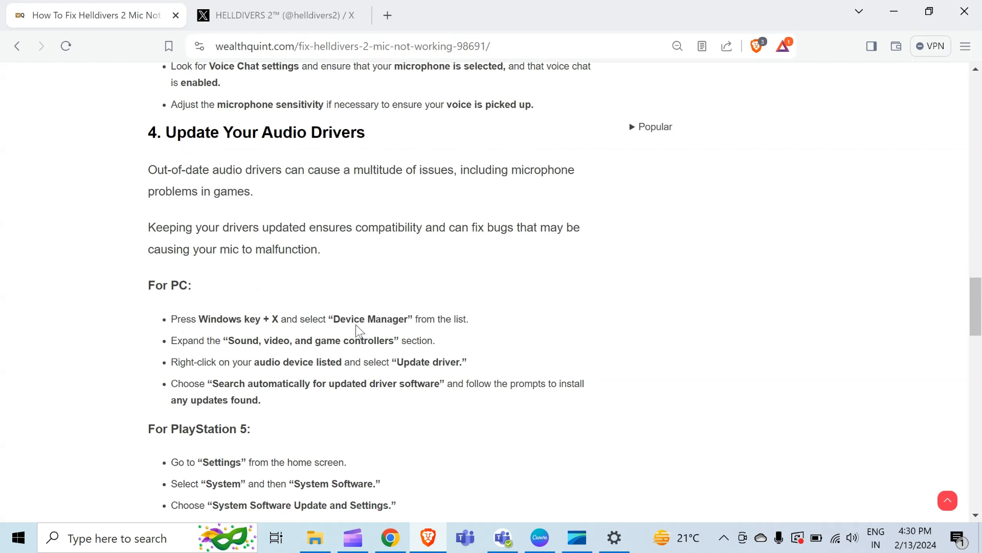
mouse_move(507, 263)
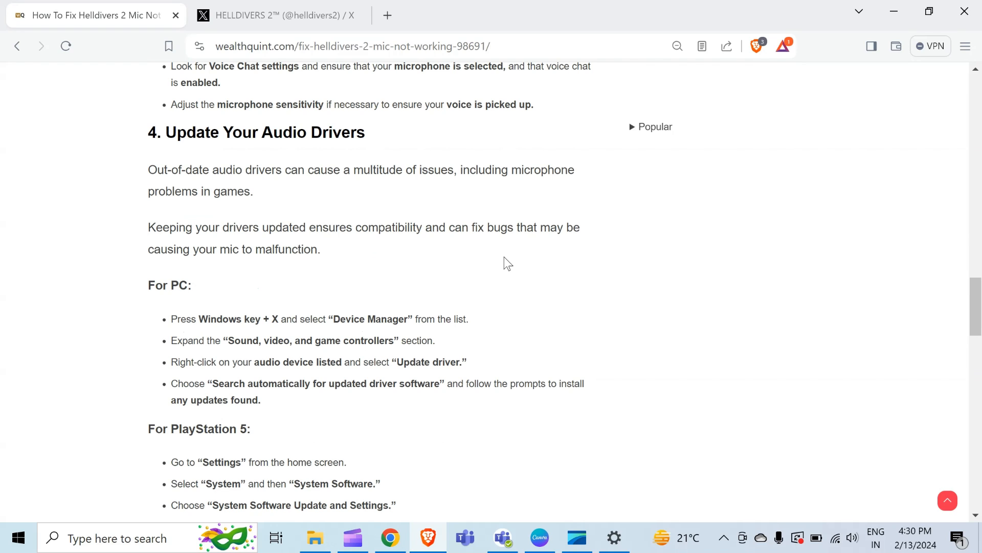
mouse_move(503, 262)
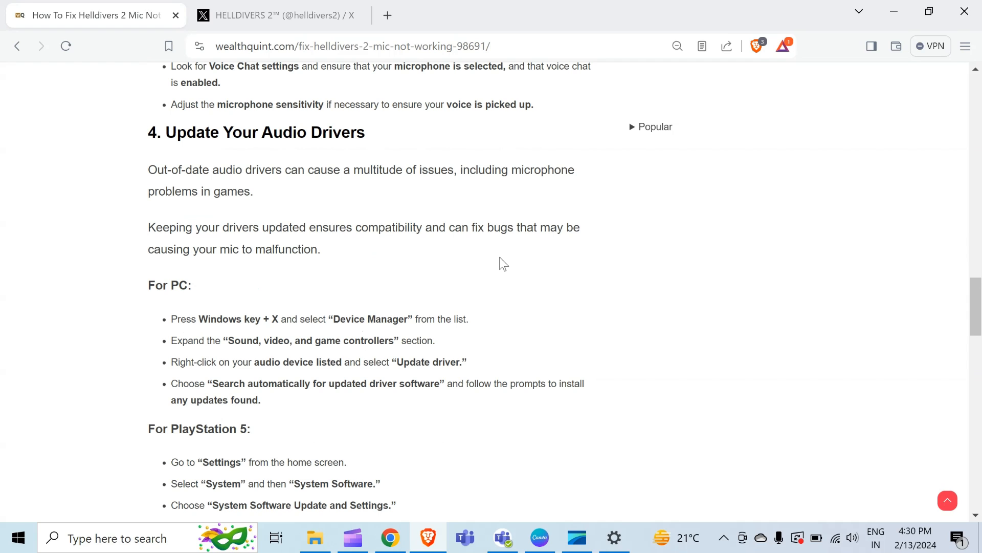
mouse_move(498, 268)
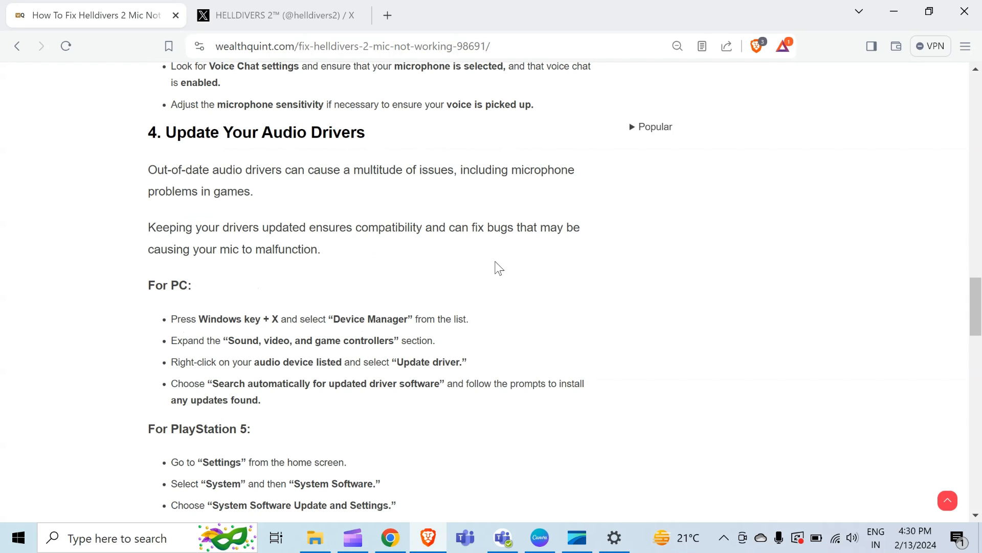
scroll("down", 3)
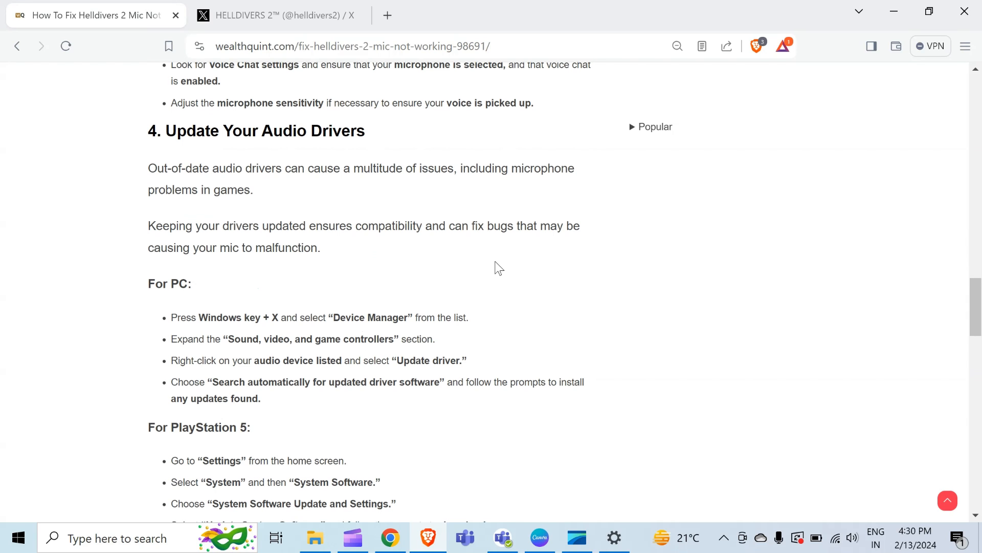
scroll("down", 3)
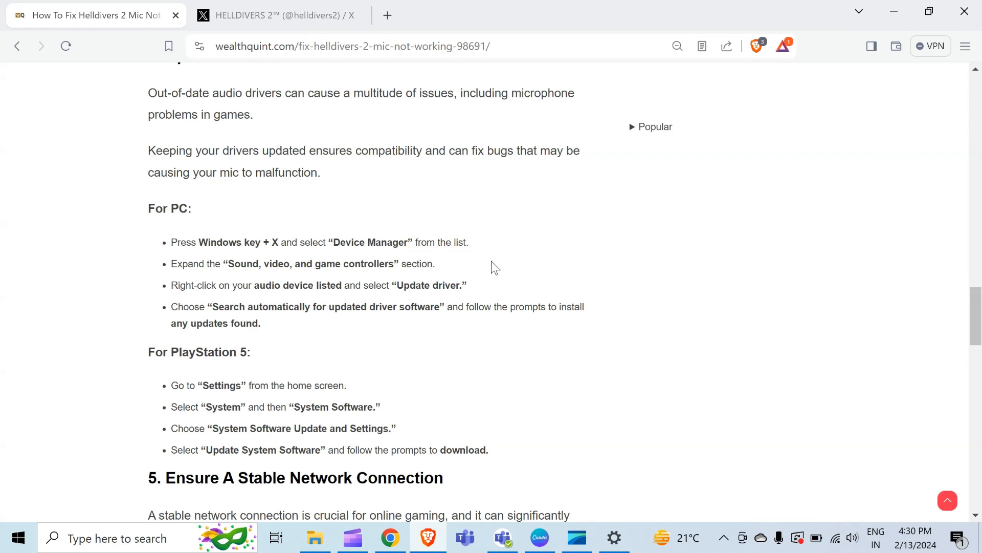
mouse_move(488, 265)
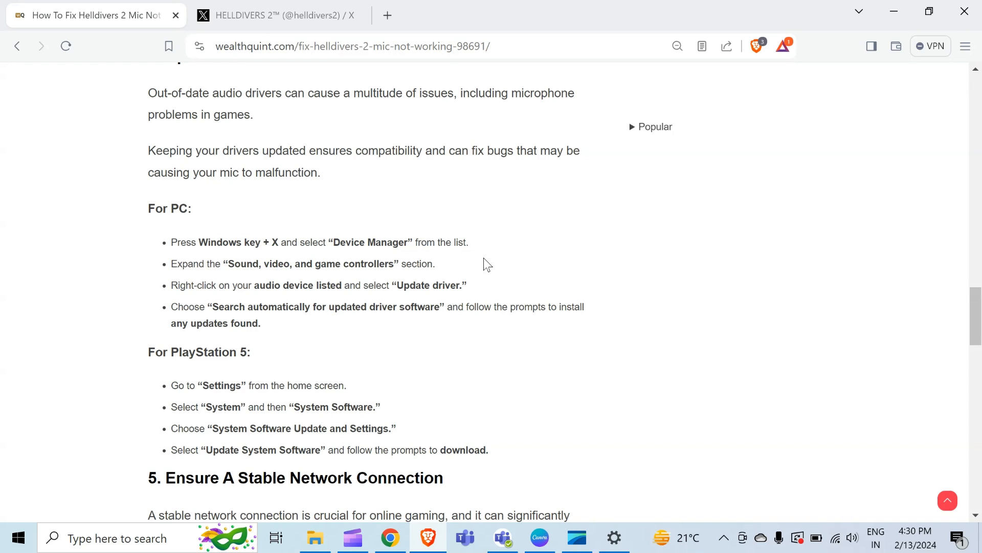
right_click(17, 538)
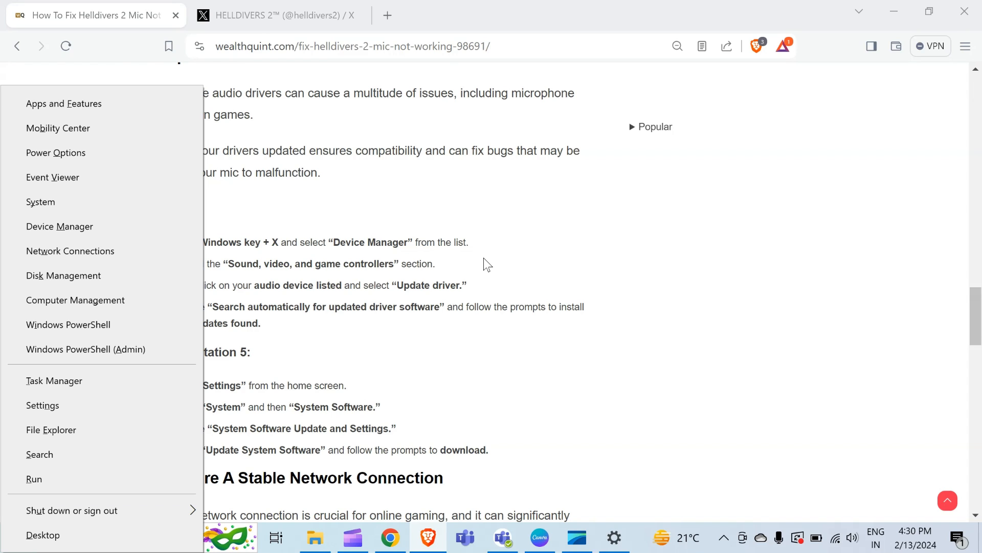
mouse_move(123, 135)
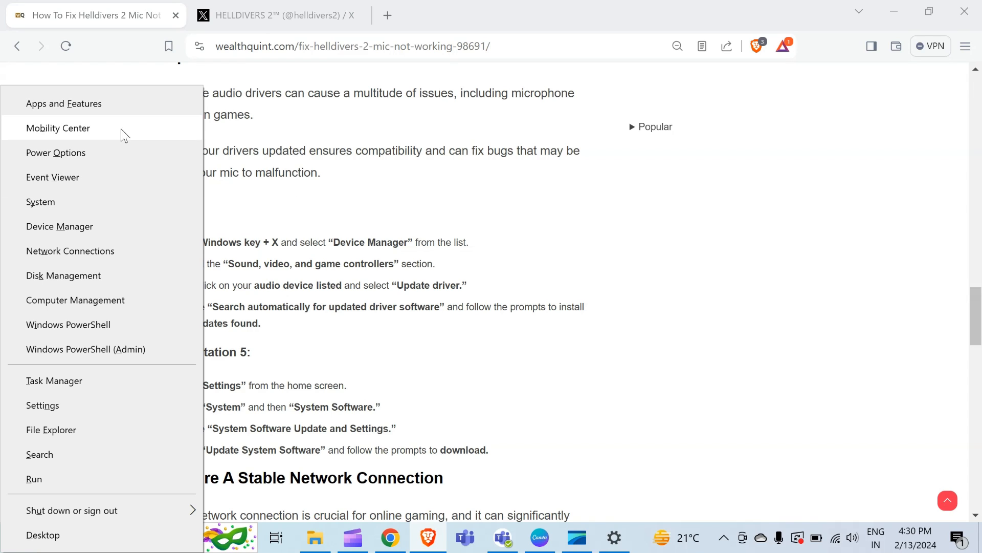
mouse_move(81, 226)
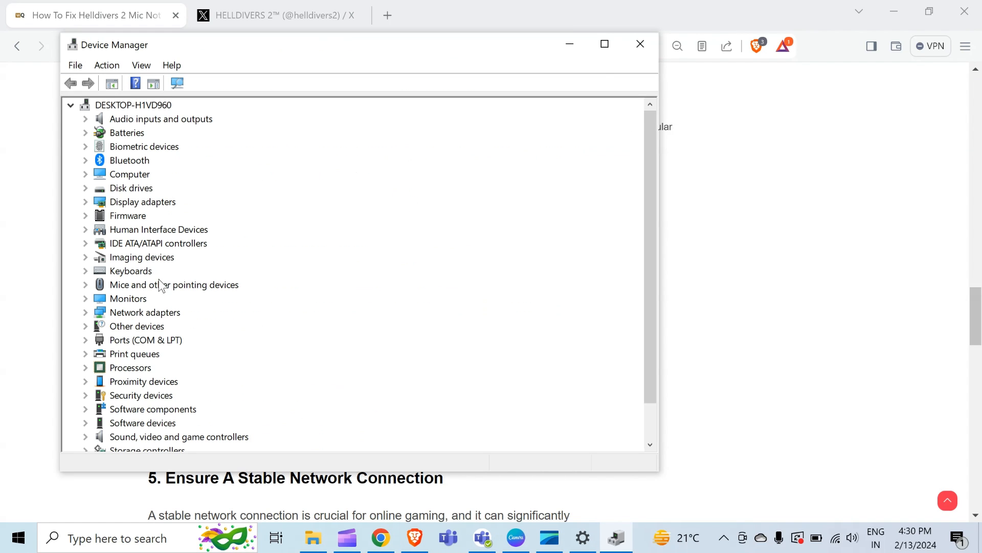
scroll("down", 3)
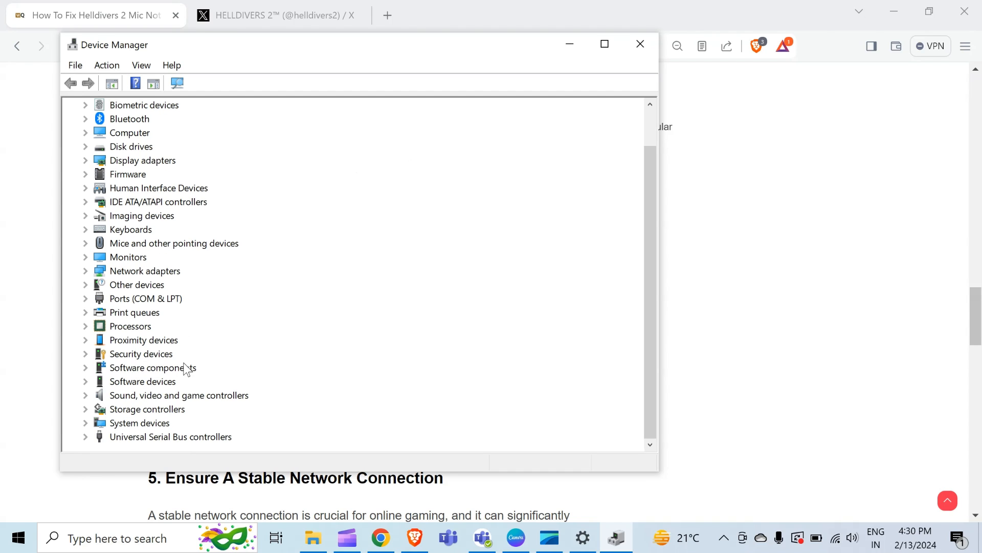
mouse_move(141, 400)
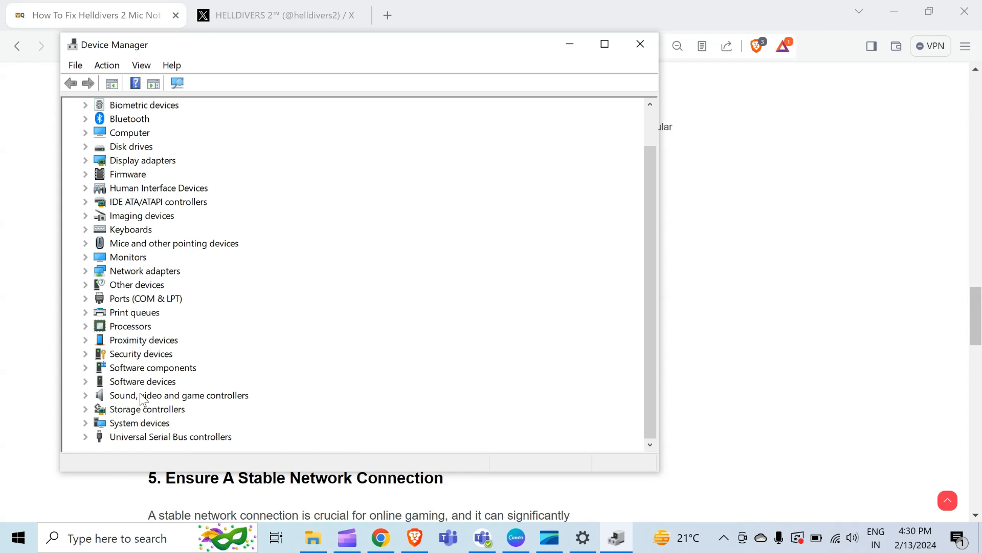
left_click(179, 395)
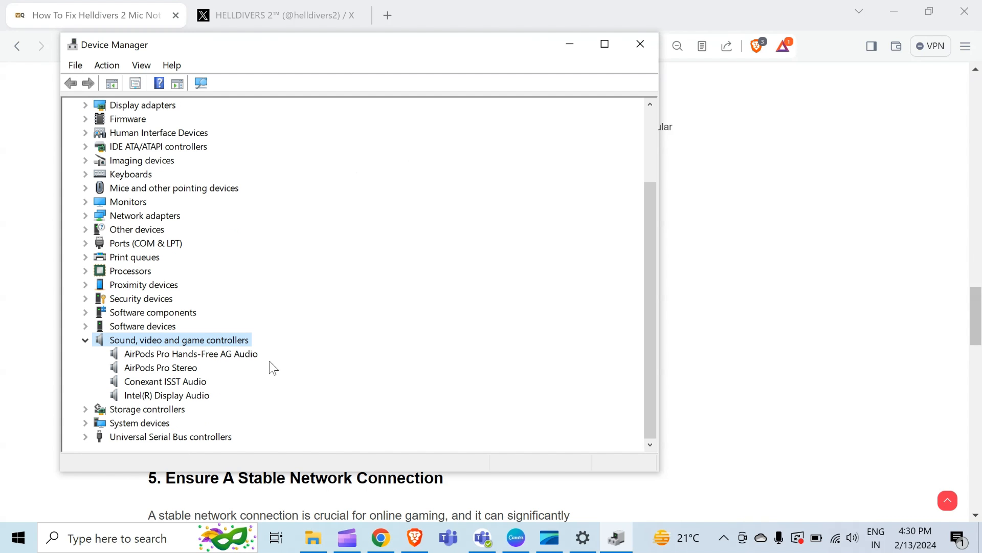
mouse_move(209, 369)
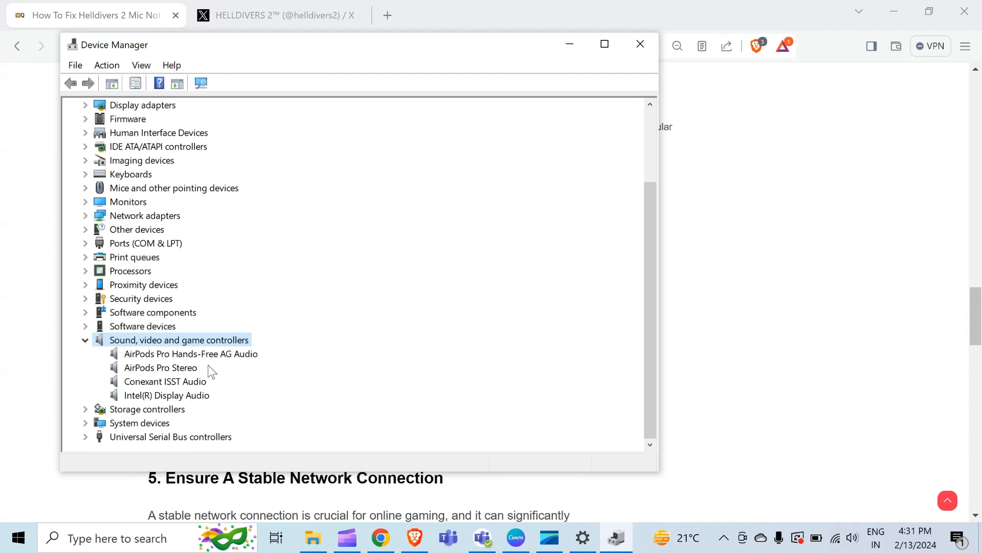
mouse_move(175, 362)
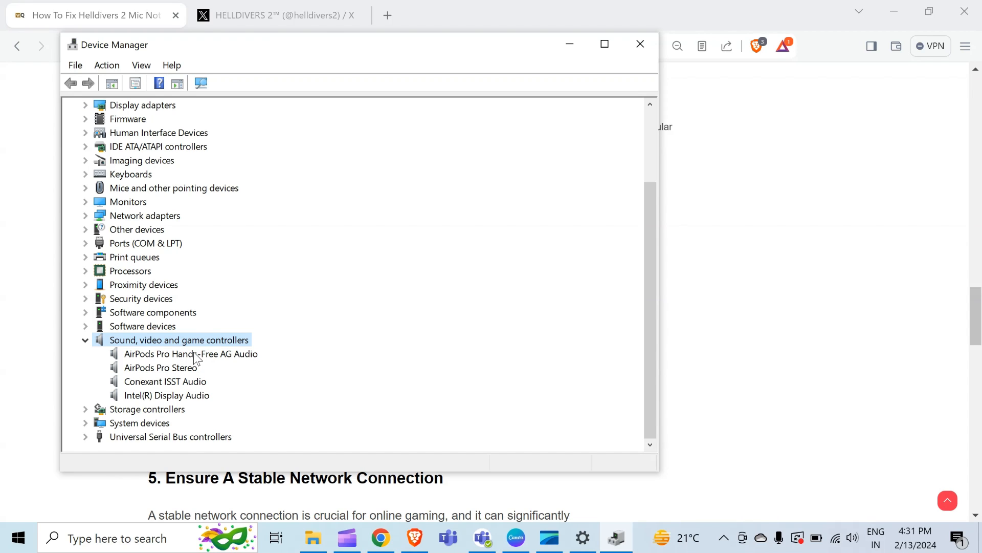
right_click(190, 354)
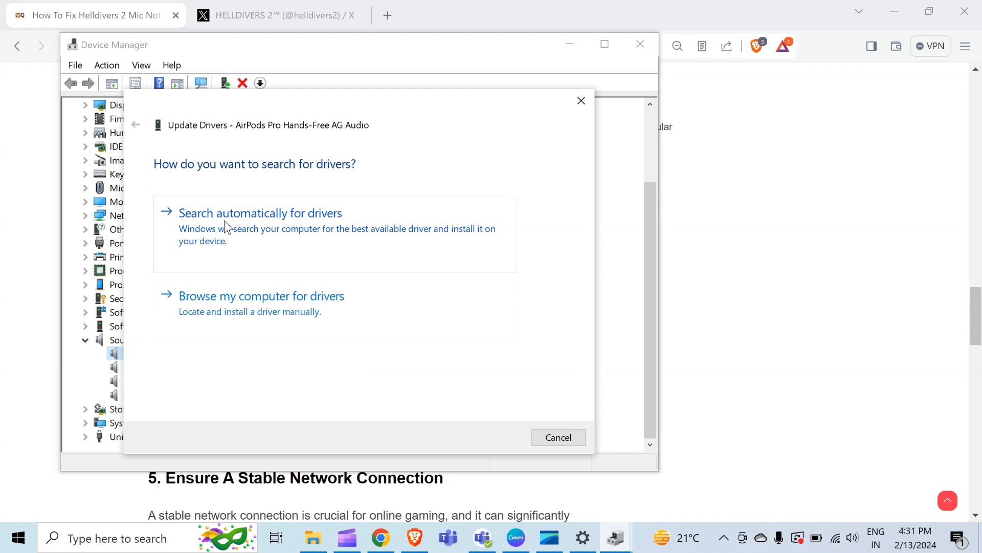
mouse_move(595, 100)
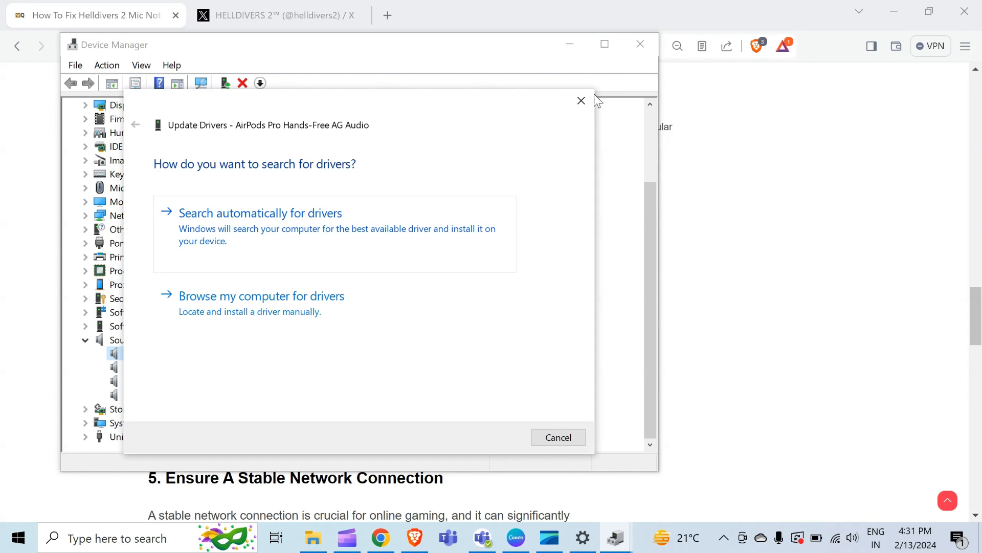
left_click(580, 100)
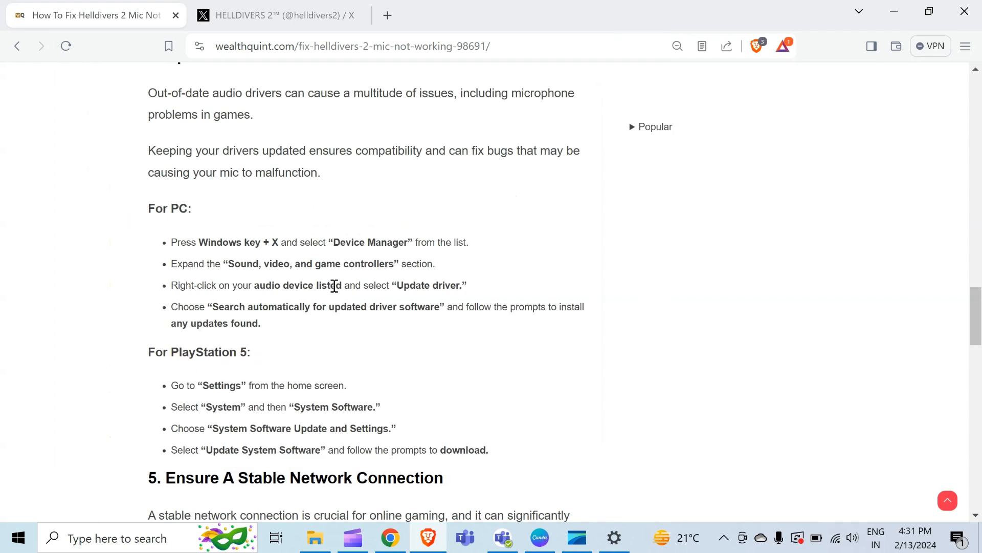
Scroll to section 5, Ensure A Stable Network Connection
scroll("down", 3)
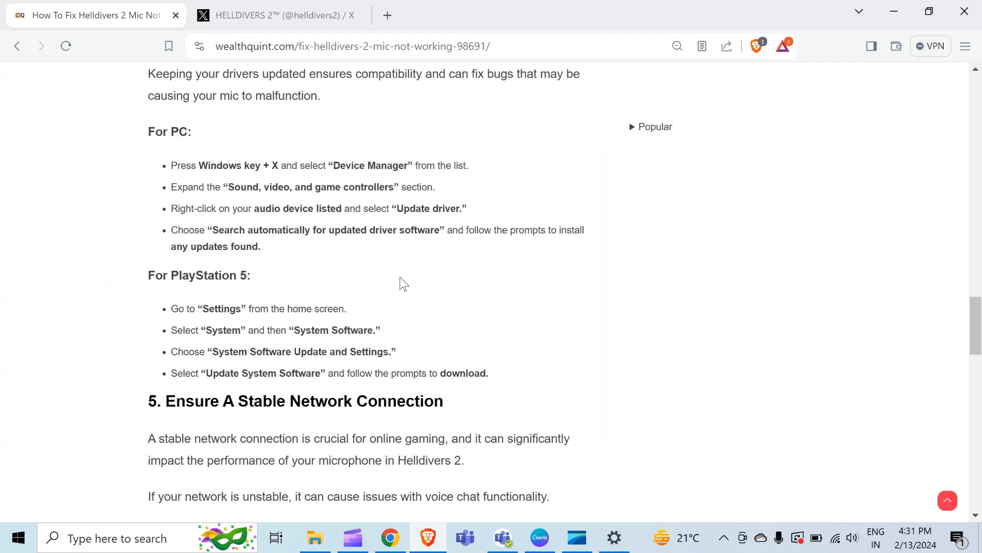
scroll("down", 3)
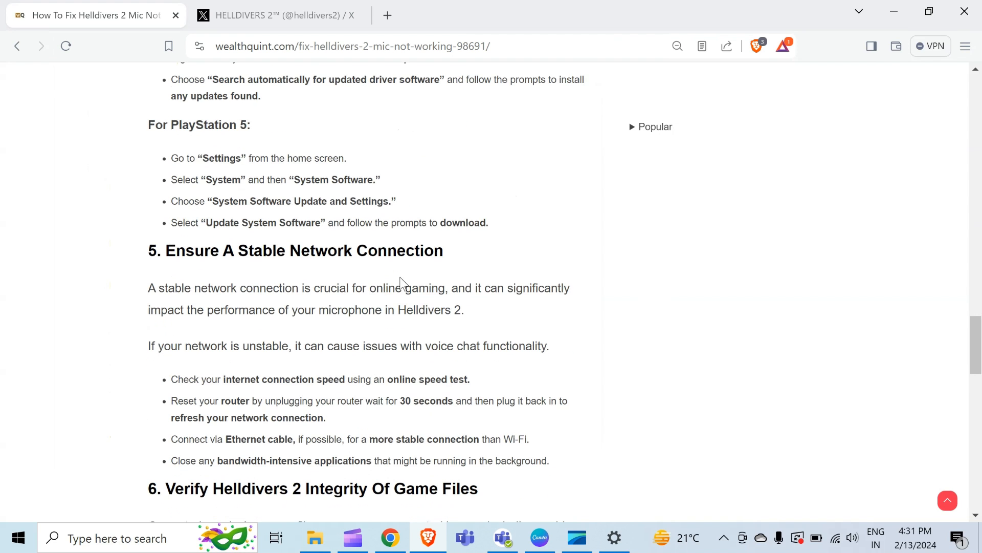
scroll("down", 3)
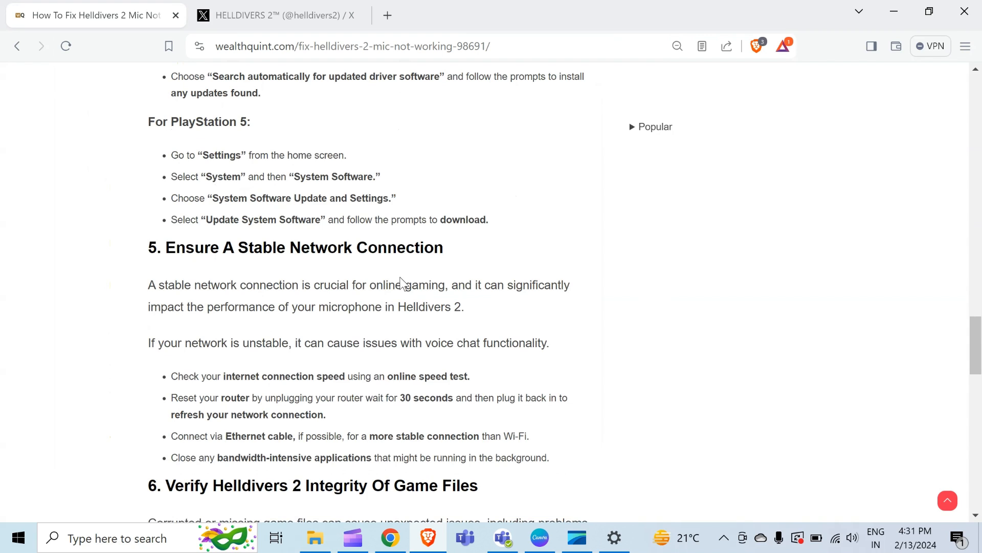
scroll("down", 3)
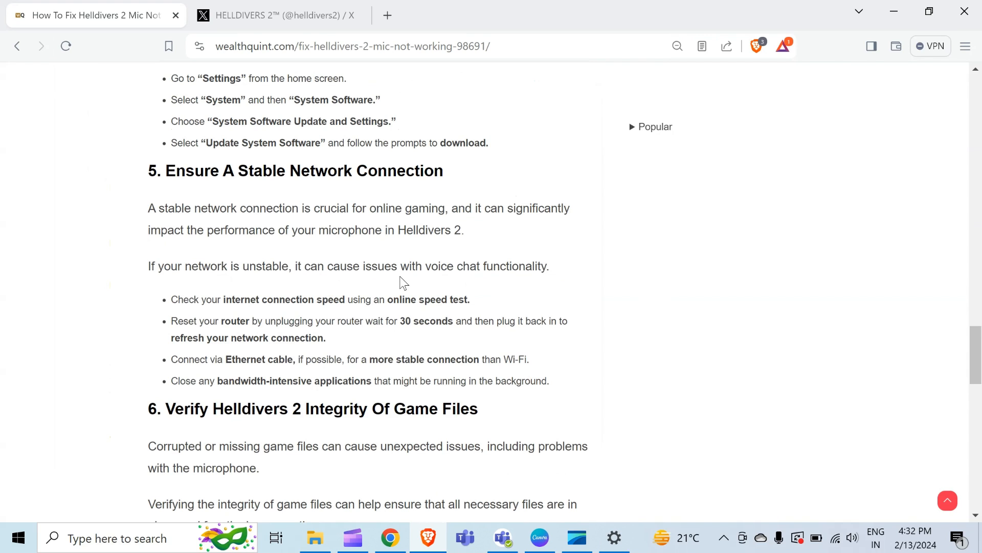
mouse_move(419, 165)
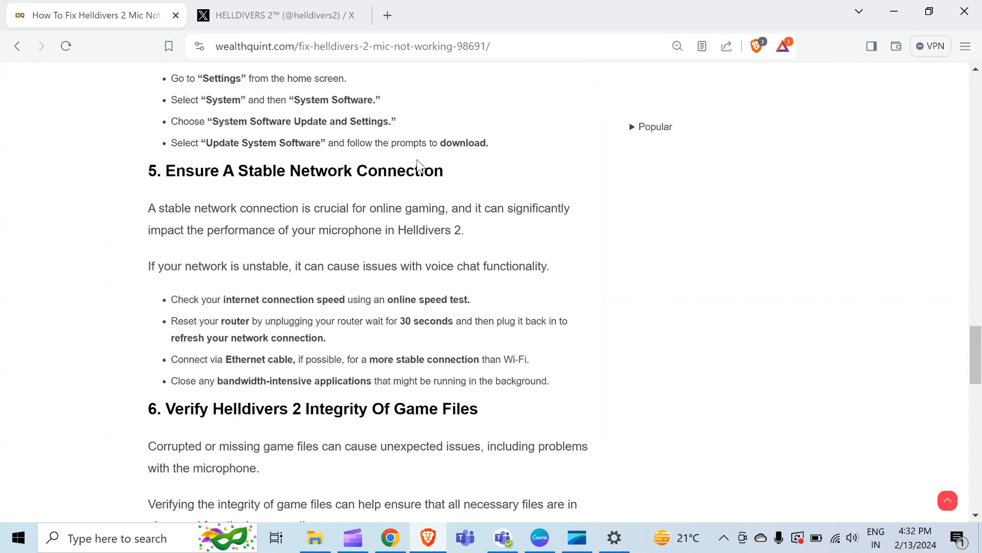
mouse_move(387, 15)
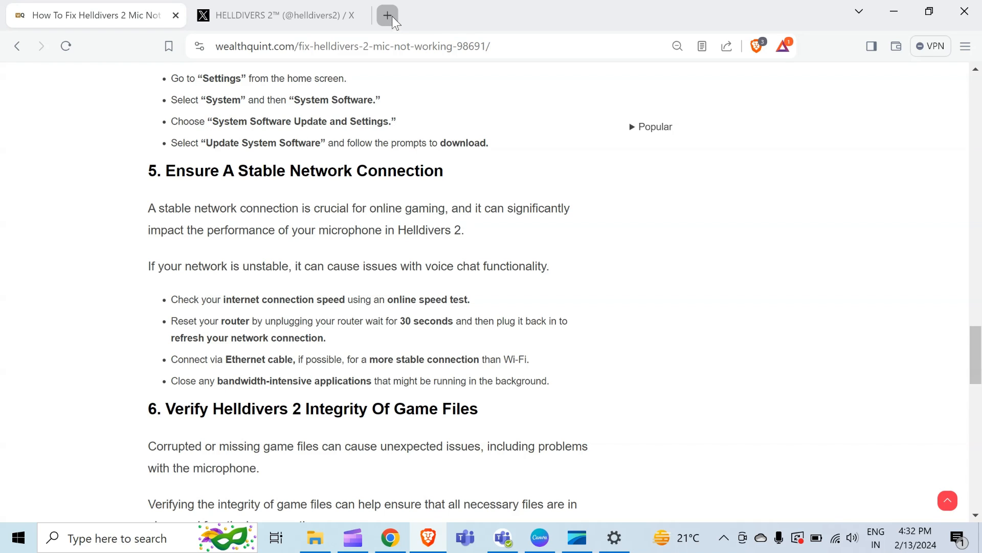
Run a Speedtest by Ookla test in a new tab, showing 23 ms ping
left_click(386, 14)
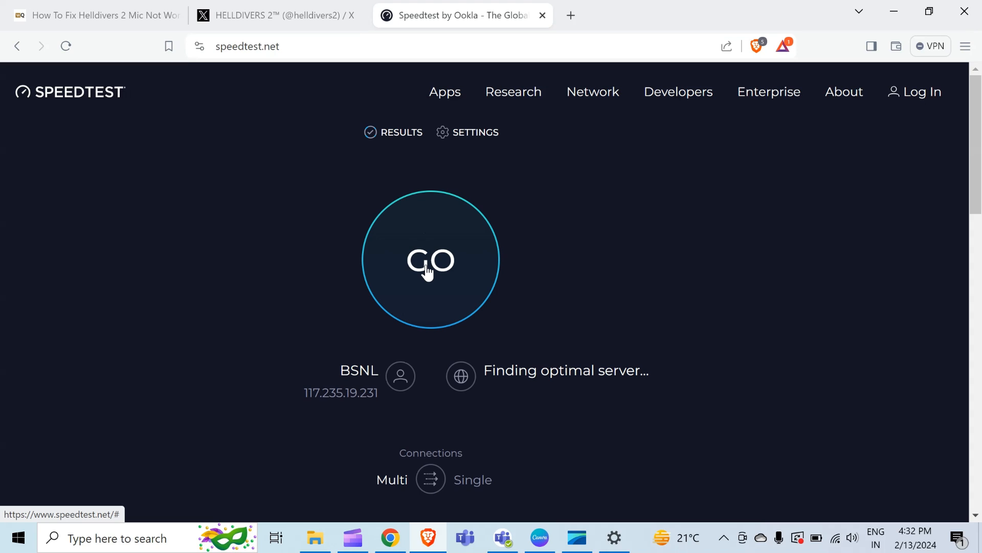
left_click(430, 260)
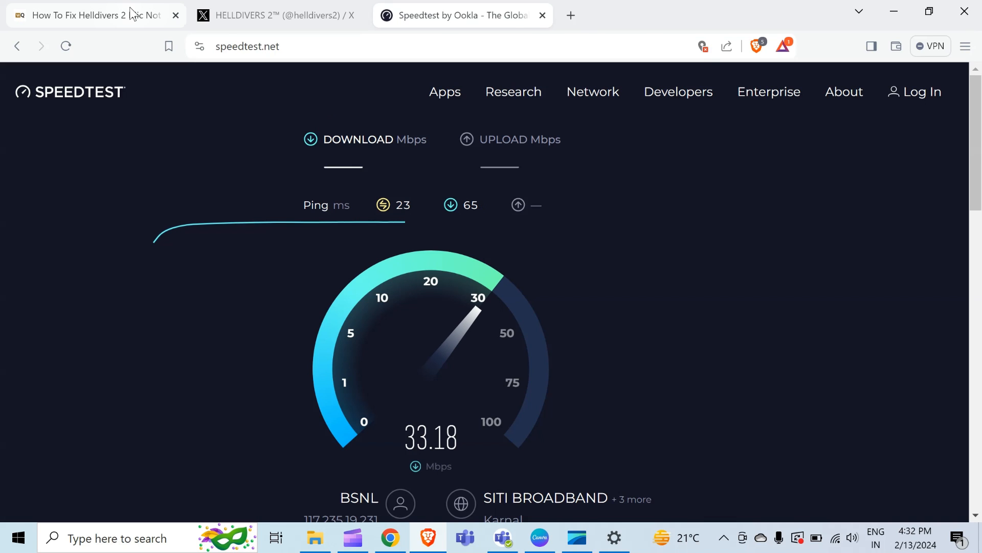
Return to the wealthquint mic-fix article tab and scroll to the game-file integrity steps
left_click(87, 14)
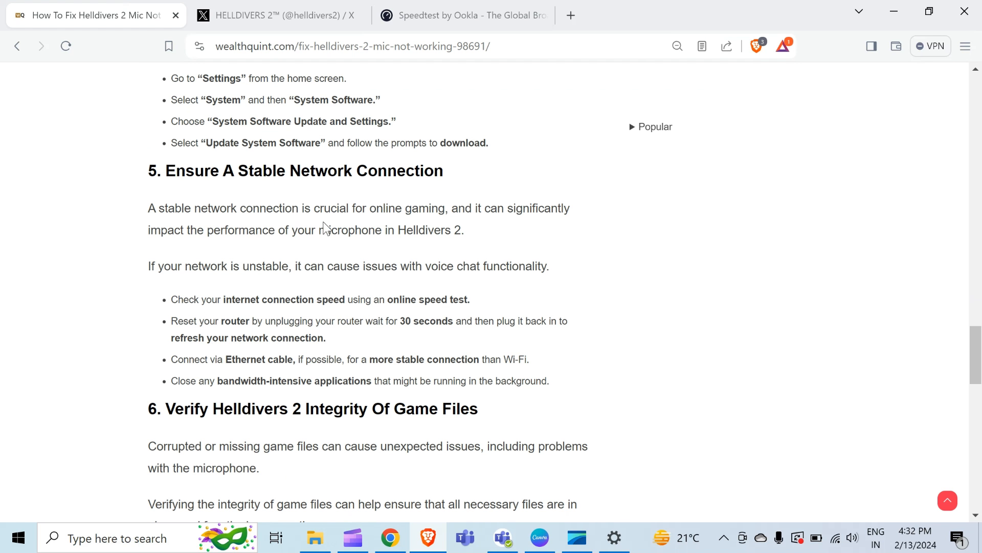
mouse_move(265, 292)
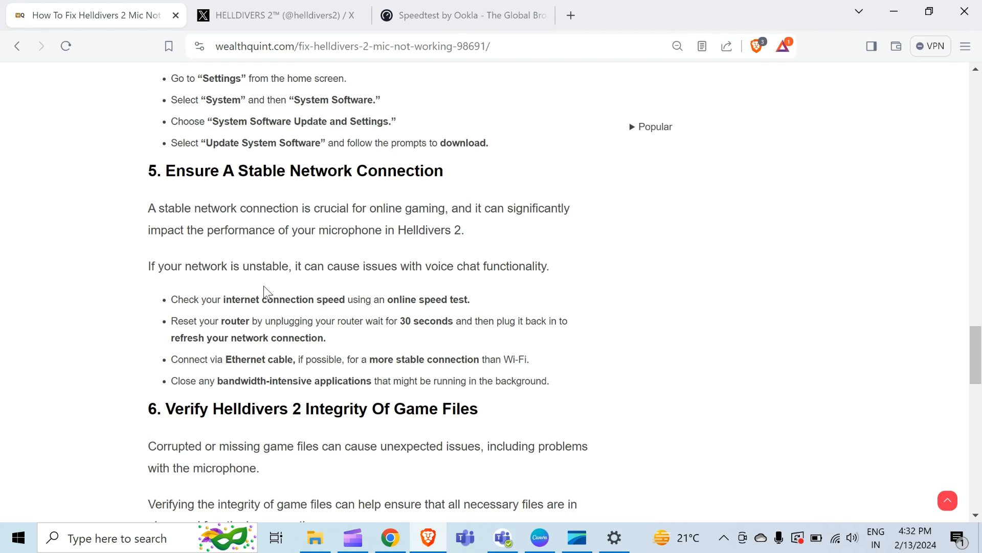
mouse_move(305, 267)
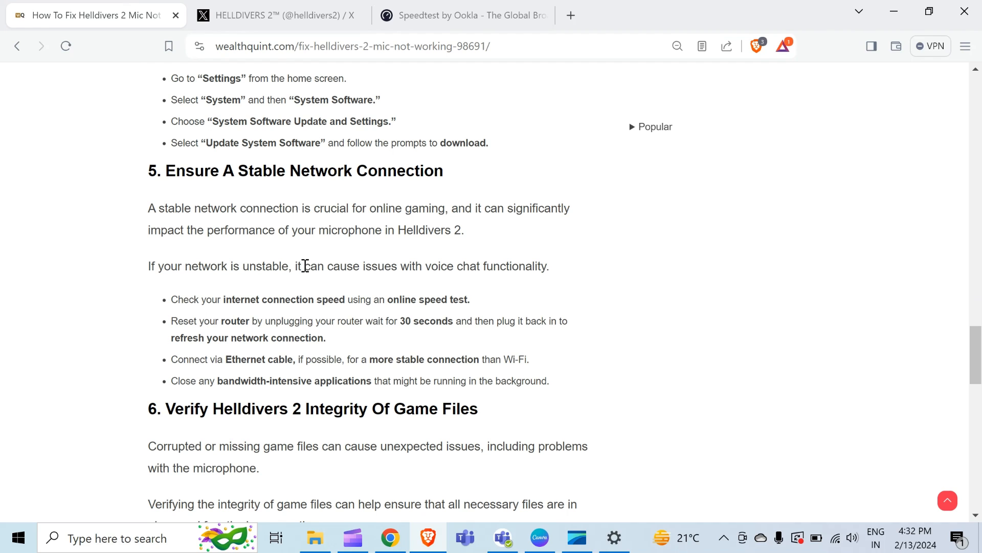
scroll("down", 3)
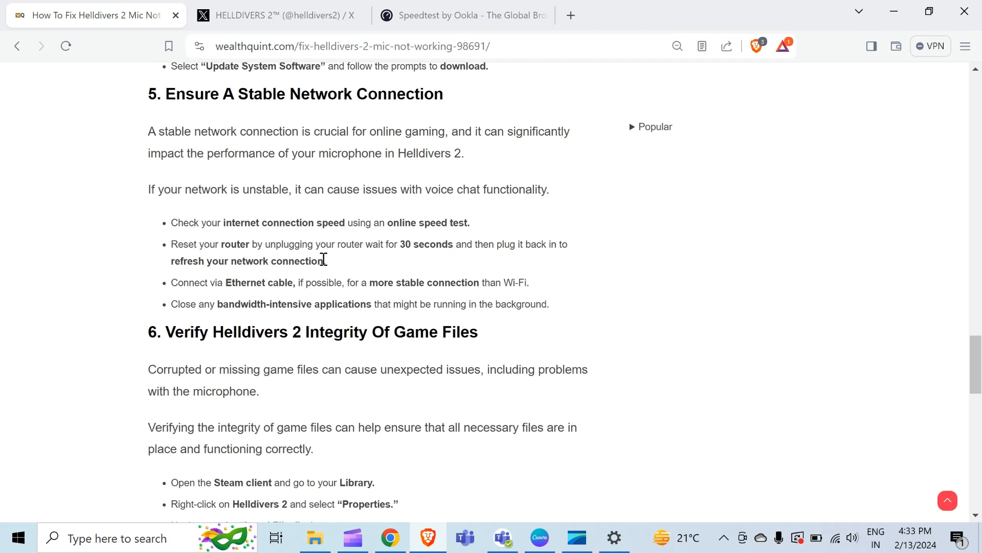
mouse_move(335, 262)
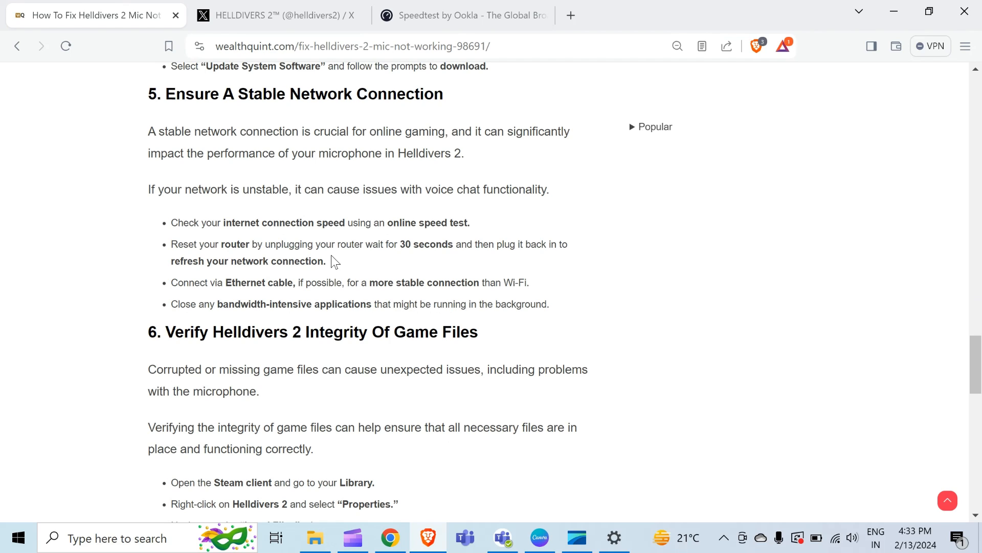
Read all four Steam steps for verifying Helldivers 2 game file integrity
scroll("down", 3)
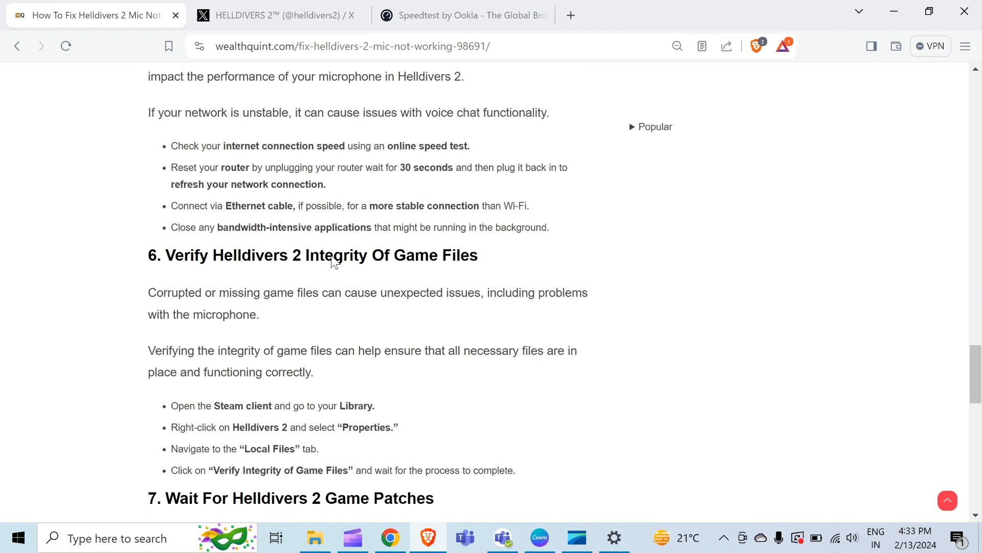
mouse_move(338, 274)
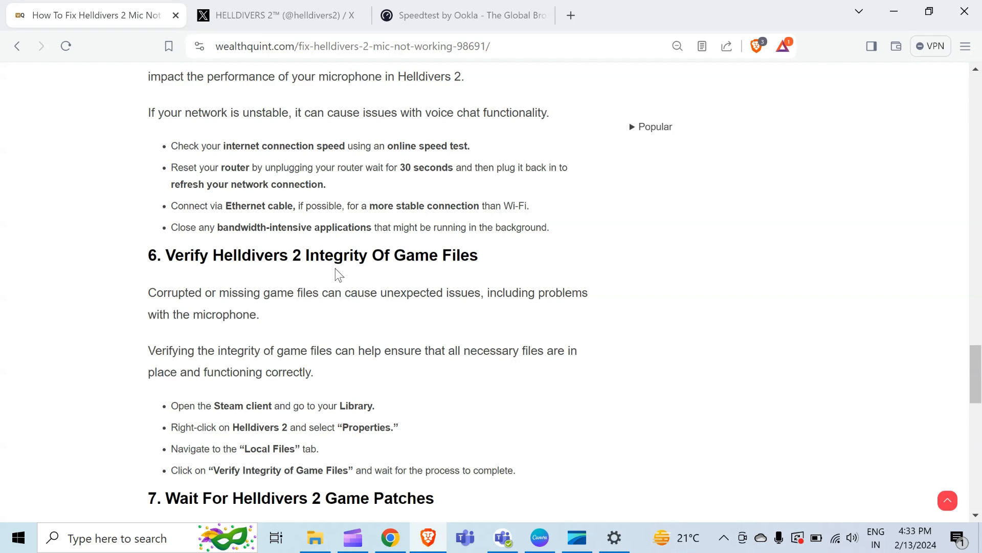
mouse_move(282, 327)
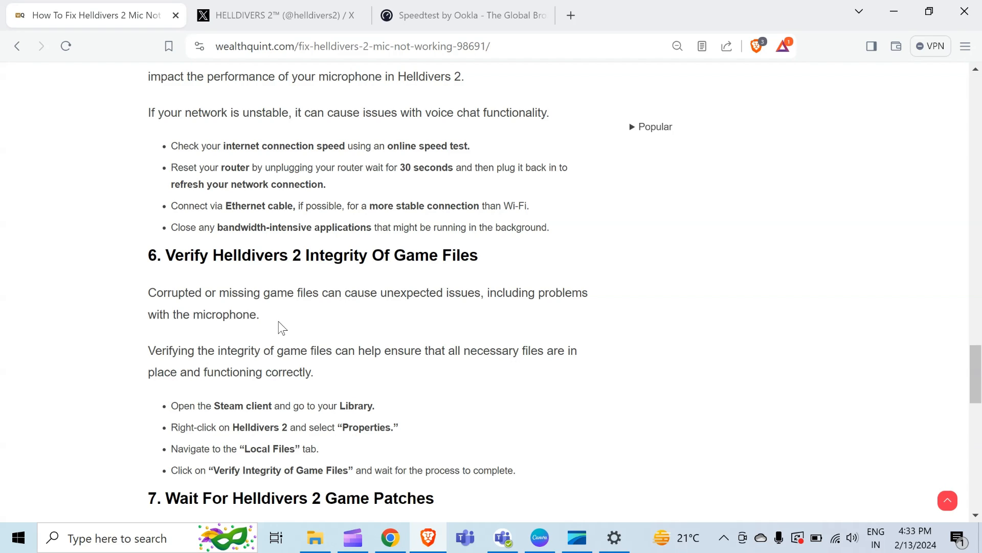
scroll("down", 3)
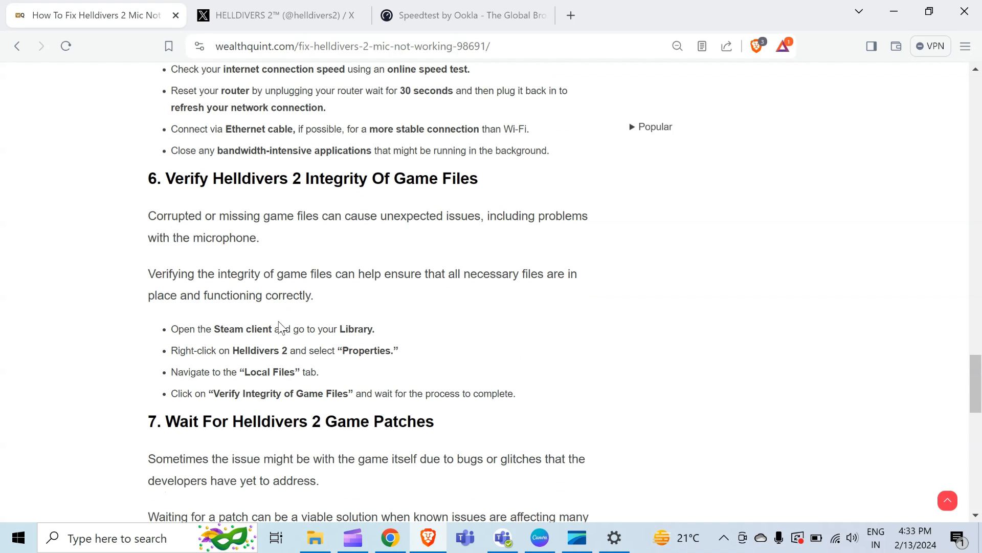
mouse_move(322, 315)
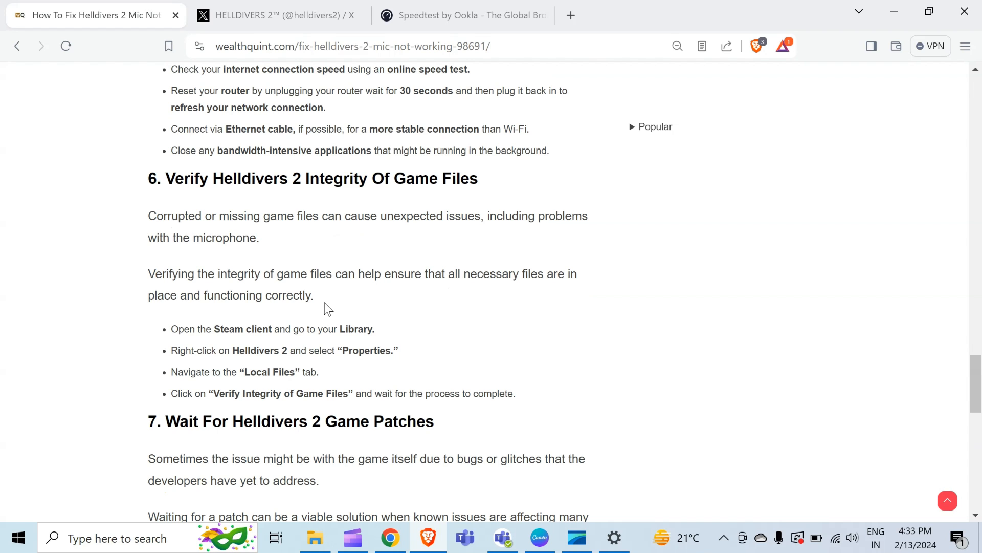
scroll("down", 3)
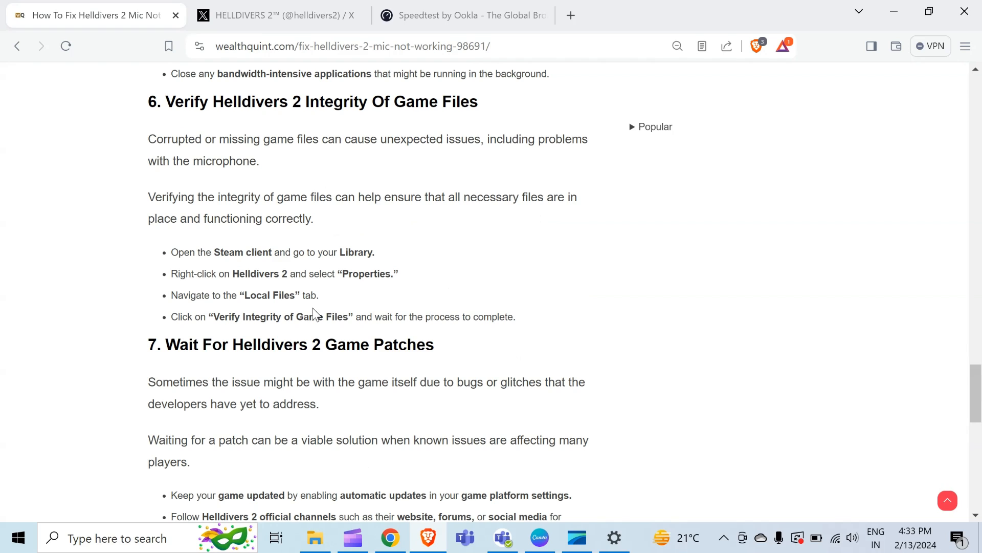
mouse_move(348, 278)
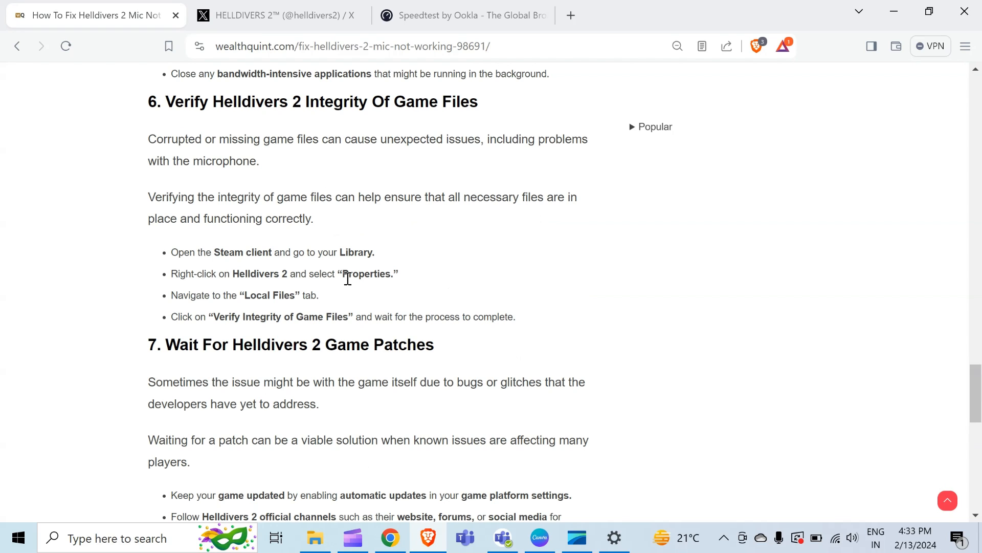
mouse_move(288, 277)
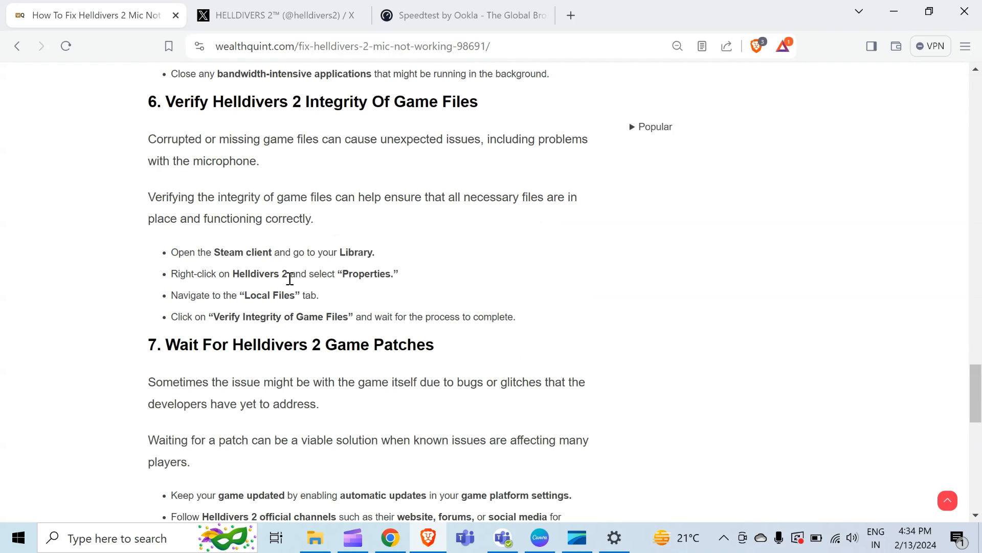
Scroll through section 7, Wait For Helldivers 2 Game Patches, toward Contact Arrowhead Support
scroll("down", 3)
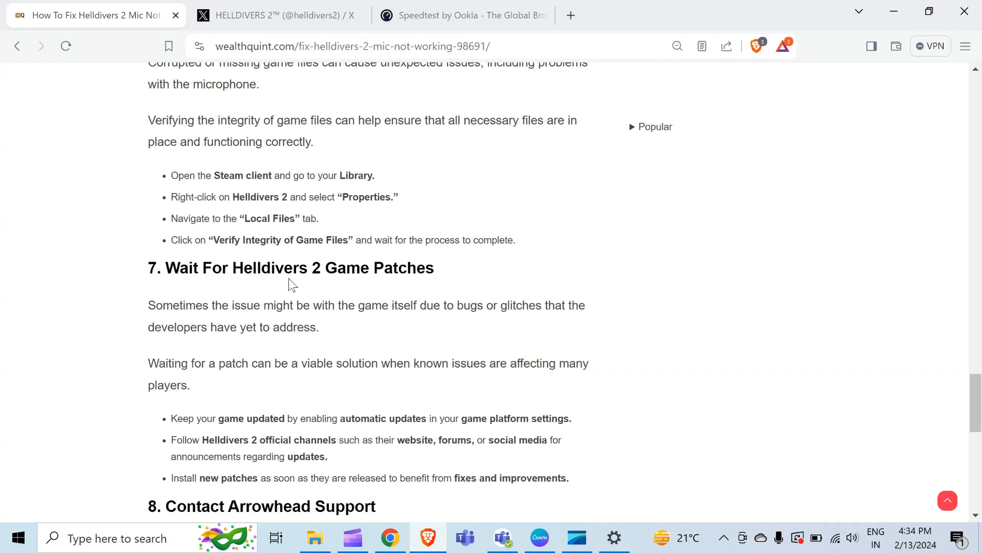
scroll("down", 3)
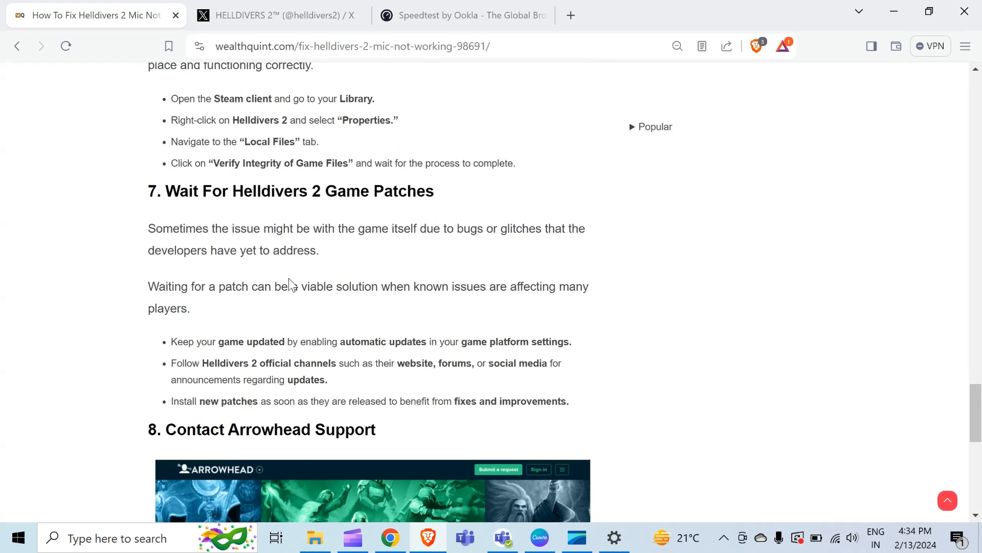
mouse_move(319, 264)
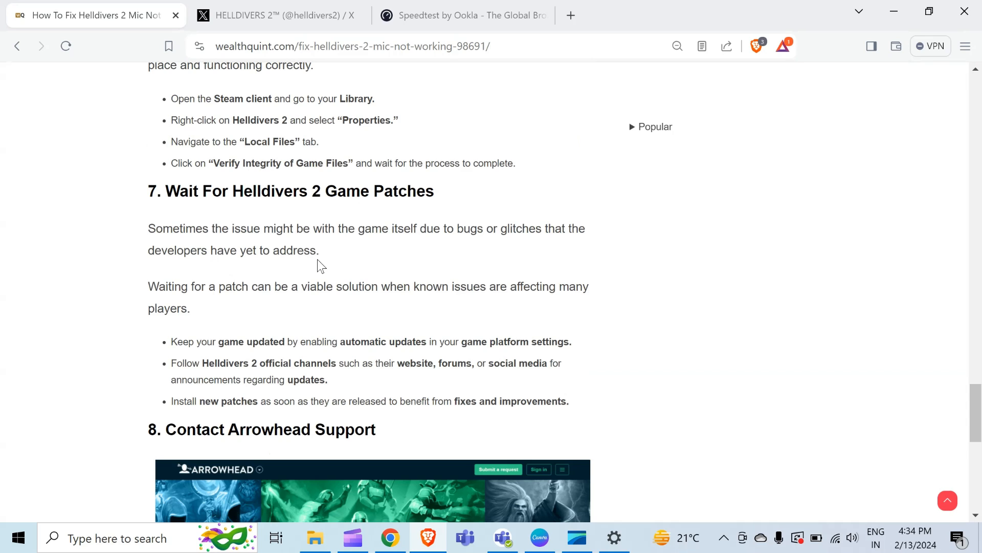
mouse_move(237, 254)
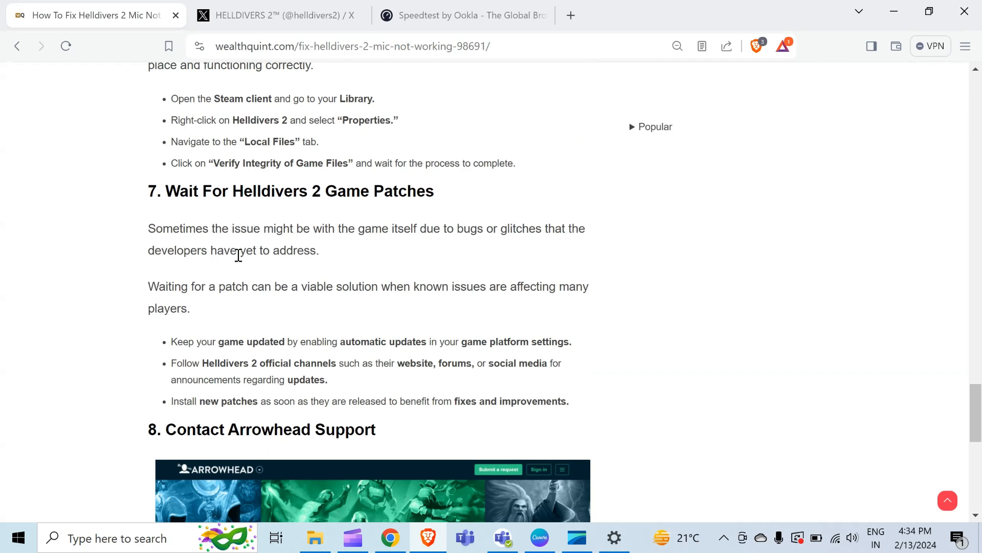
mouse_move(217, 242)
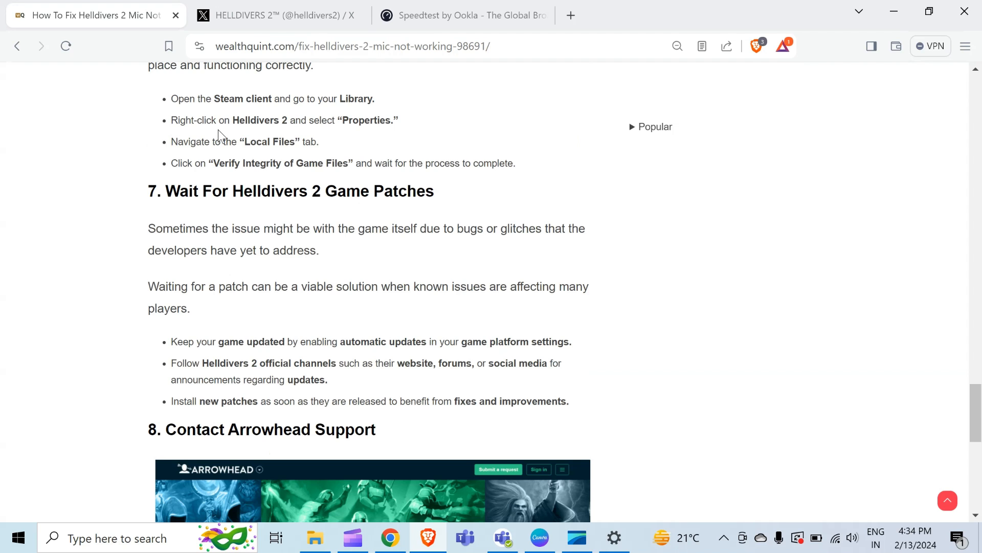
left_click(276, 15)
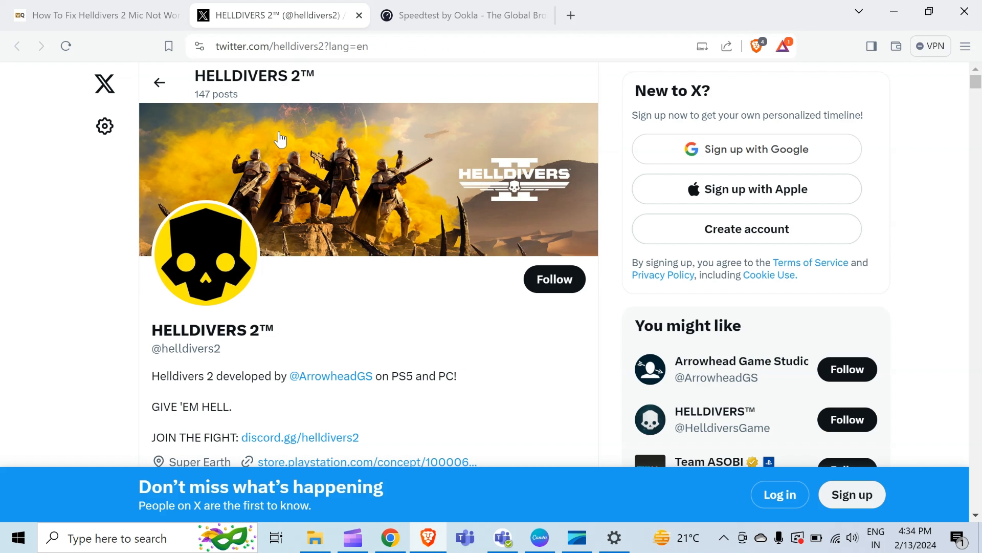
mouse_move(304, 199)
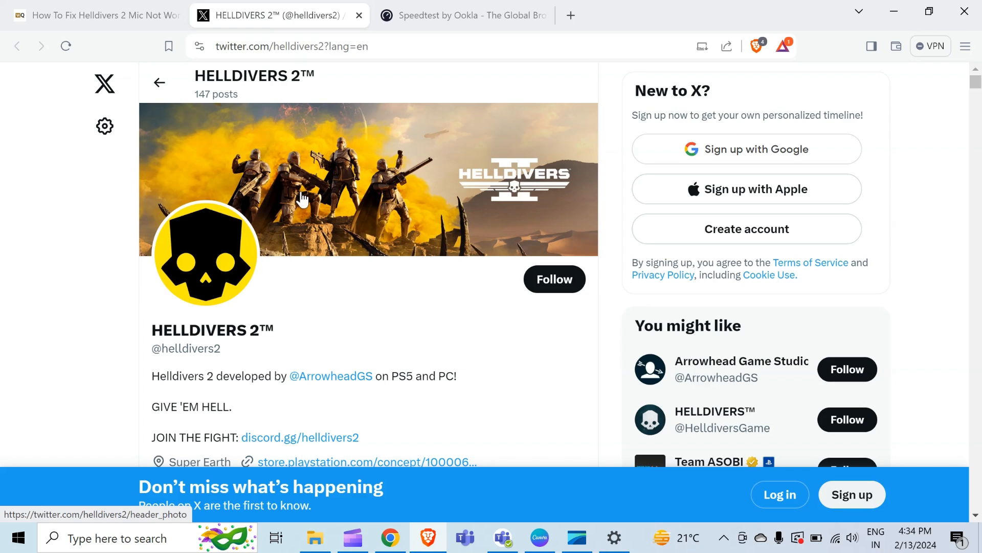
mouse_move(191, 231)
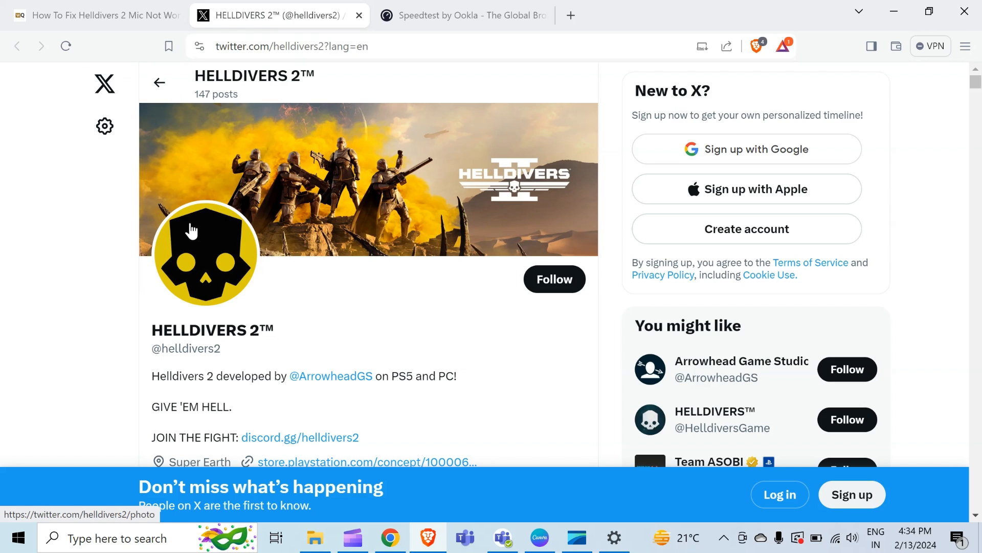
mouse_move(128, 69)
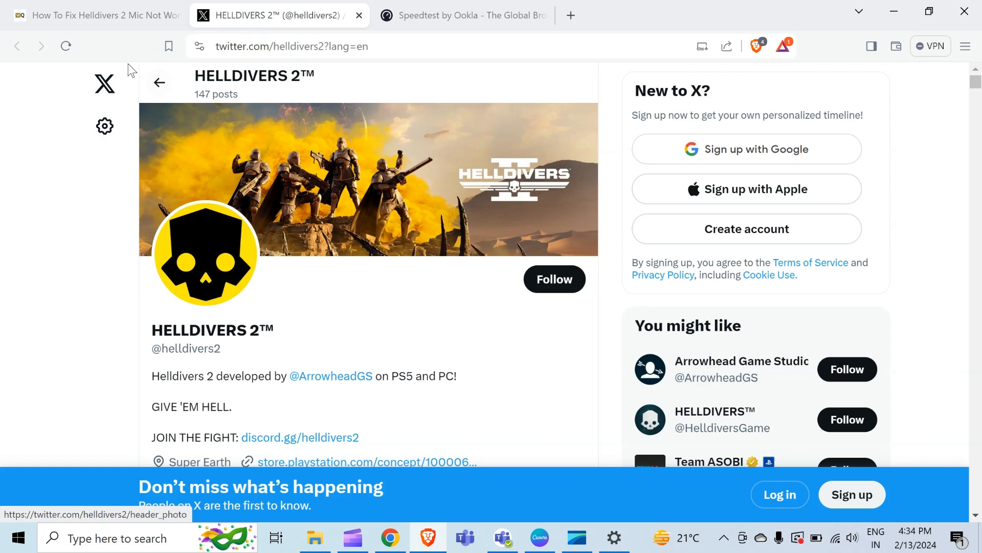
Return to the mic-fix article and scroll to fix 8, Contact Arrowhead Support
left_click(94, 15)
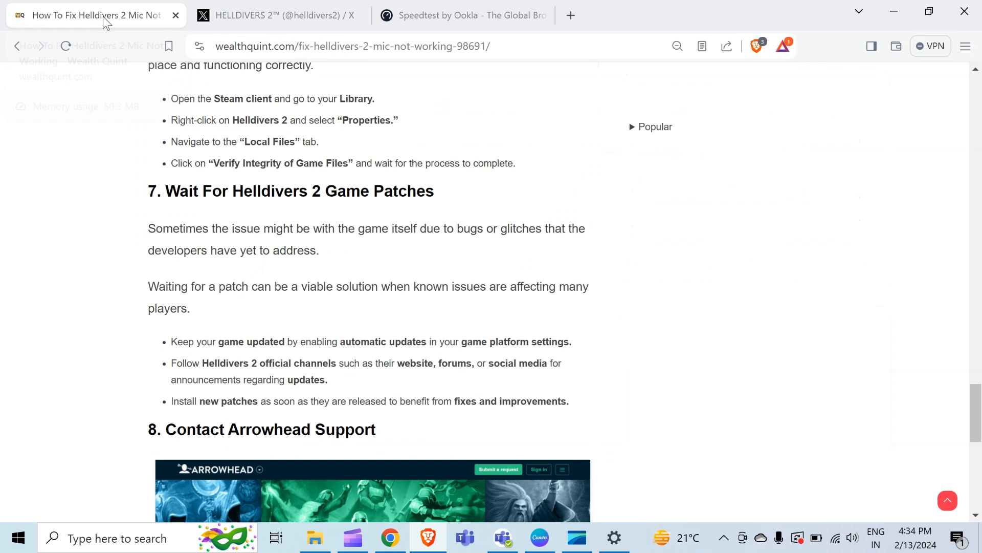
mouse_move(265, 186)
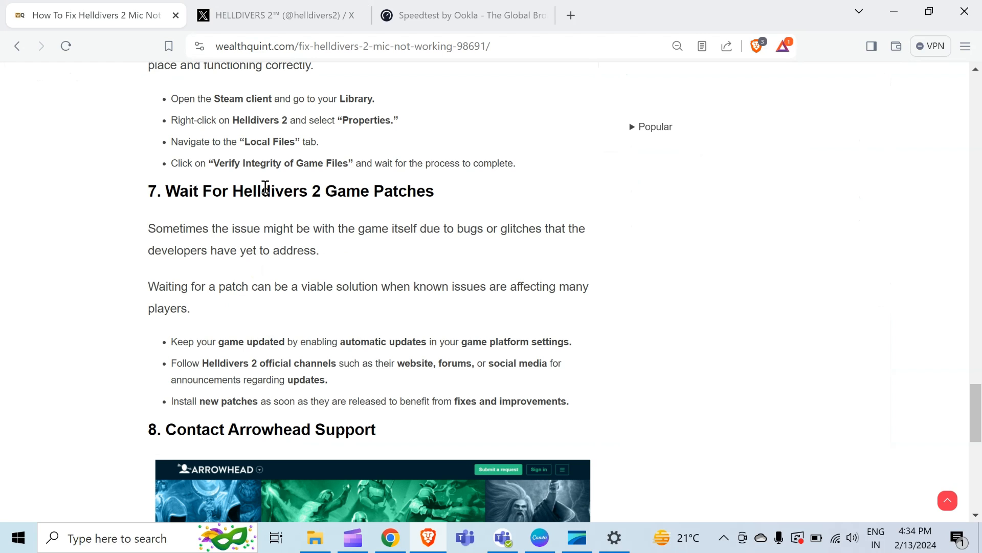
mouse_move(270, 249)
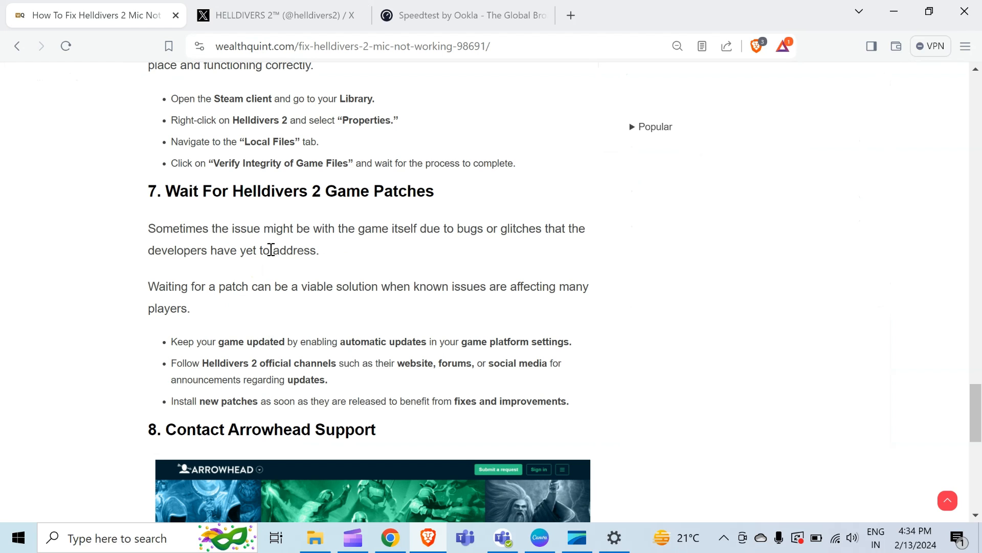
scroll("down", 3)
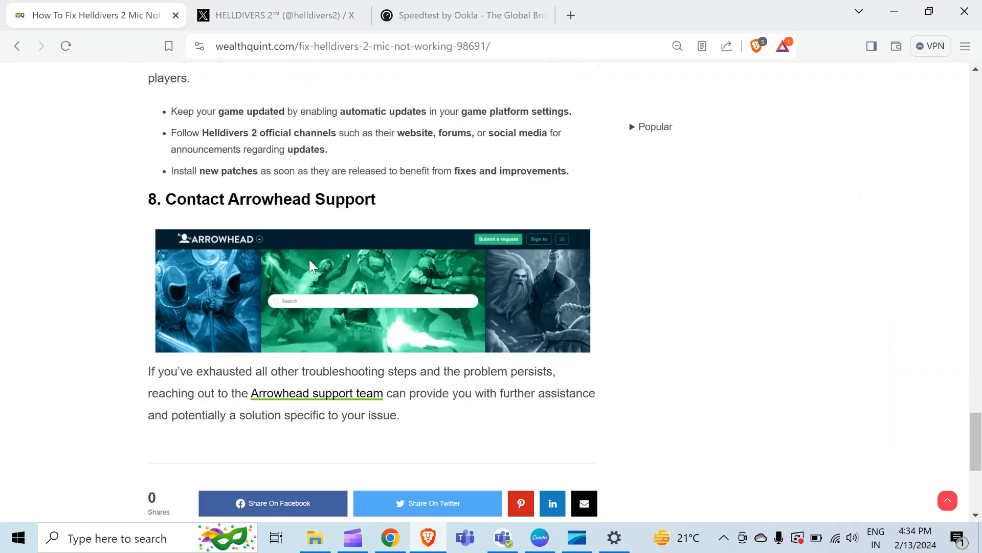
mouse_move(312, 266)
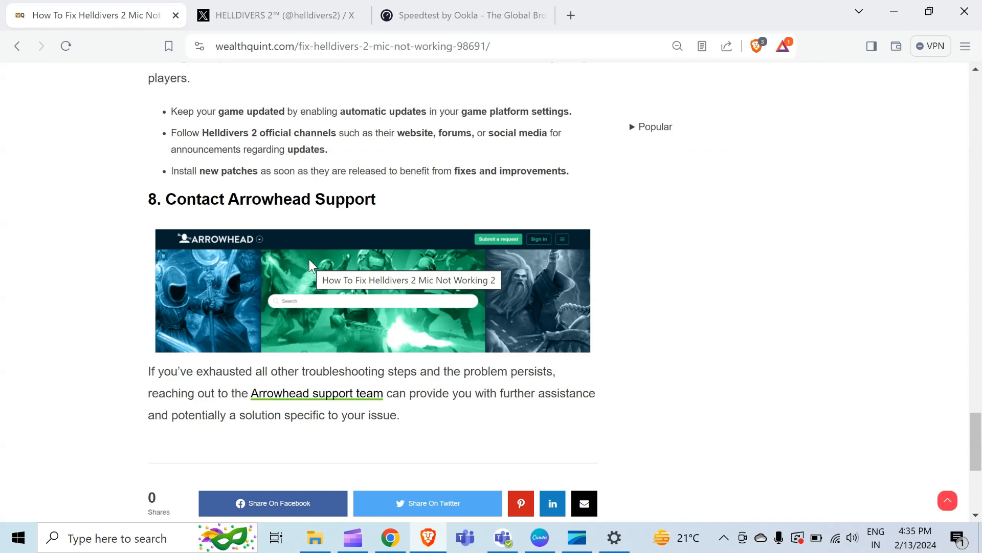
mouse_move(296, 327)
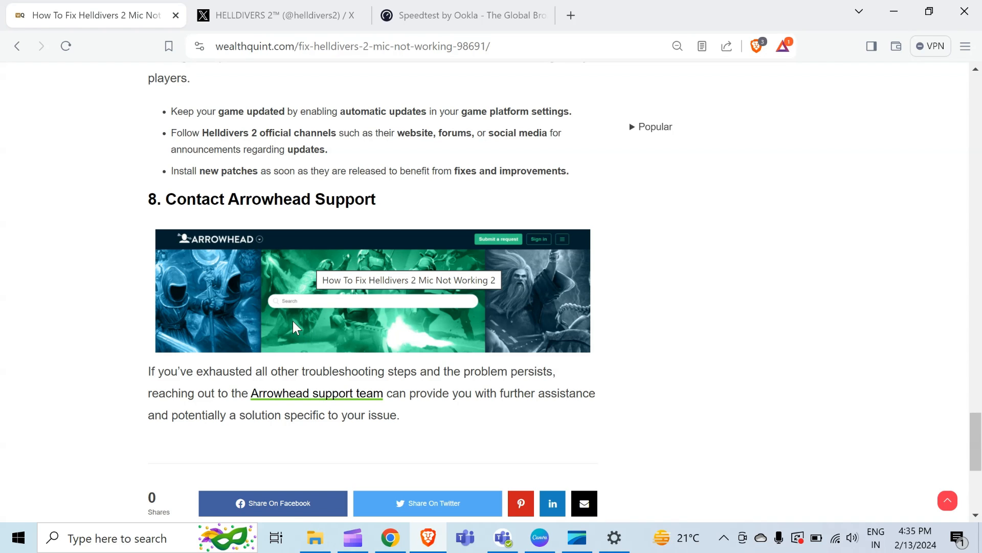
mouse_move(316, 393)
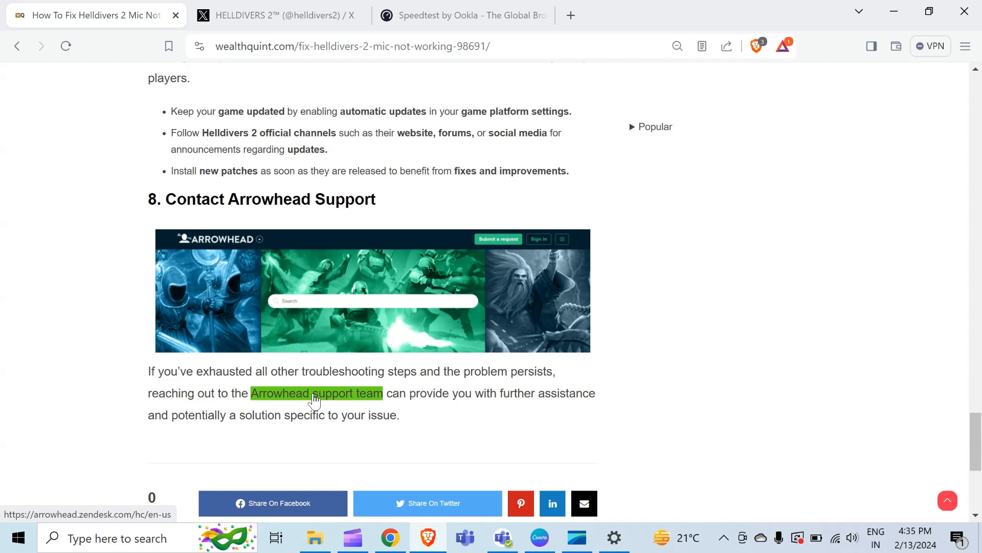
mouse_move(325, 398)
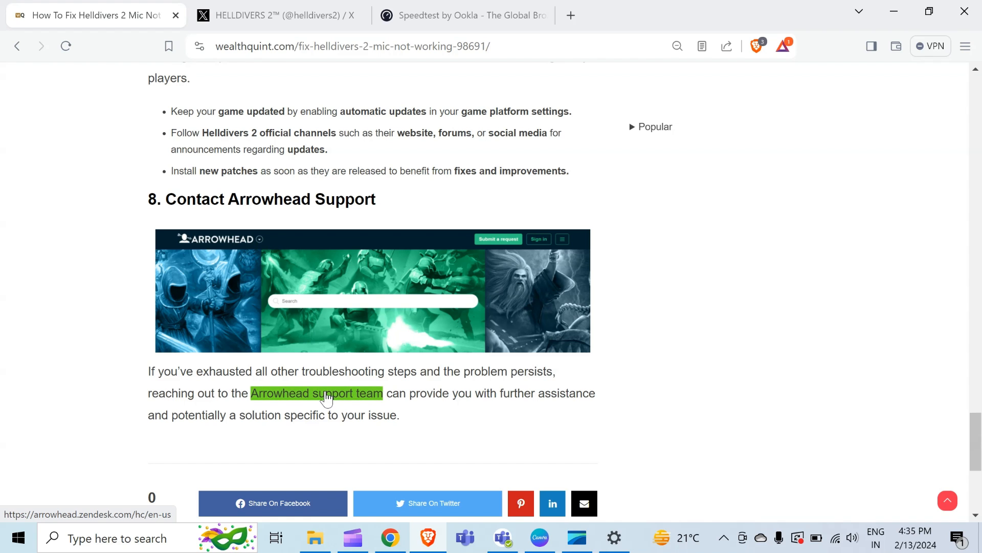
Open Arrowhead Support's Submit a request form, skim it, then return to the article
left_click(315, 393)
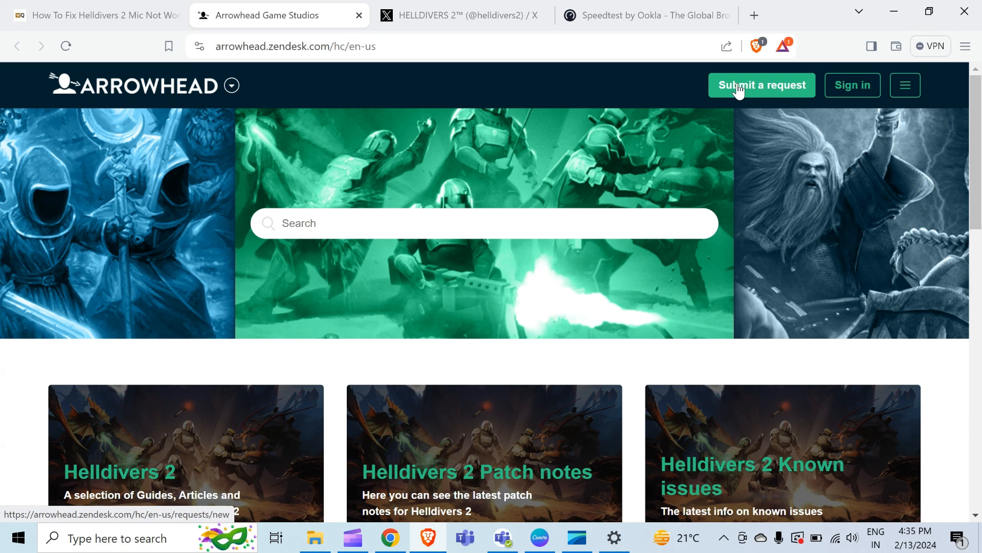
left_click(761, 84)
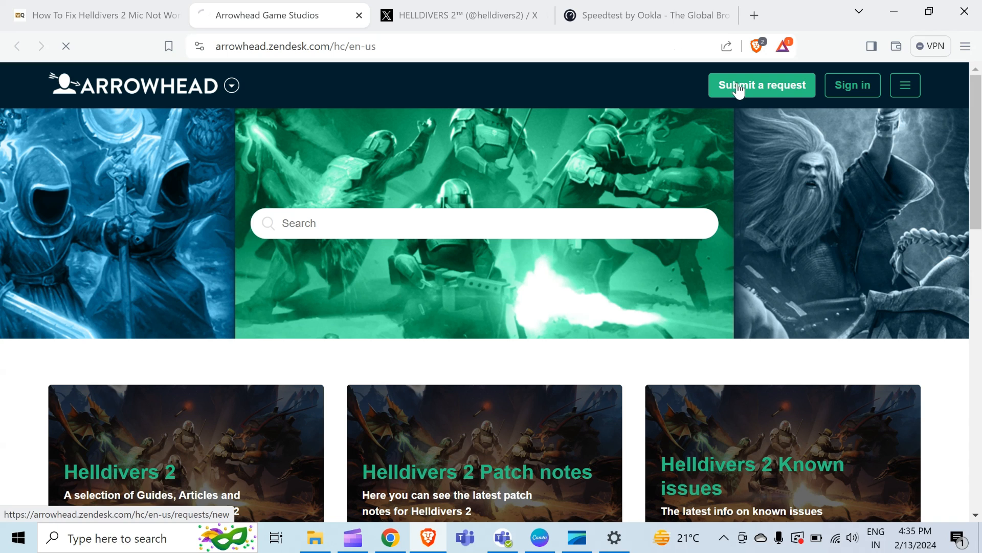
left_click(762, 84)
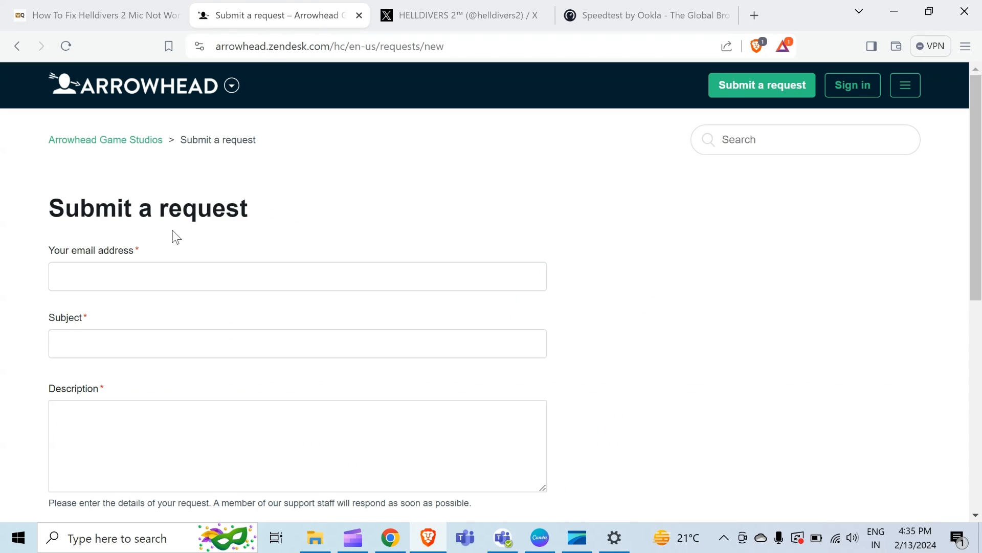
scroll("down", 3)
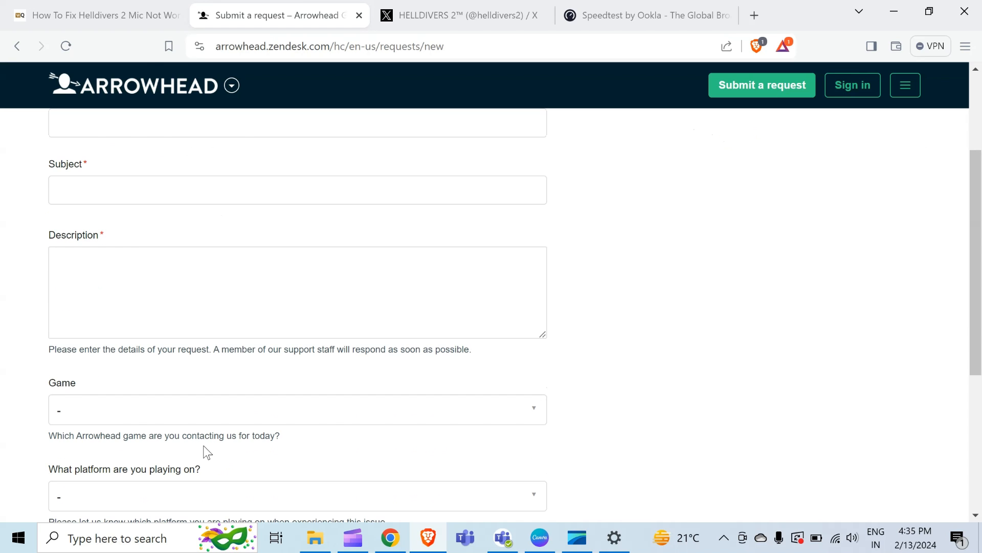
left_click(94, 15)
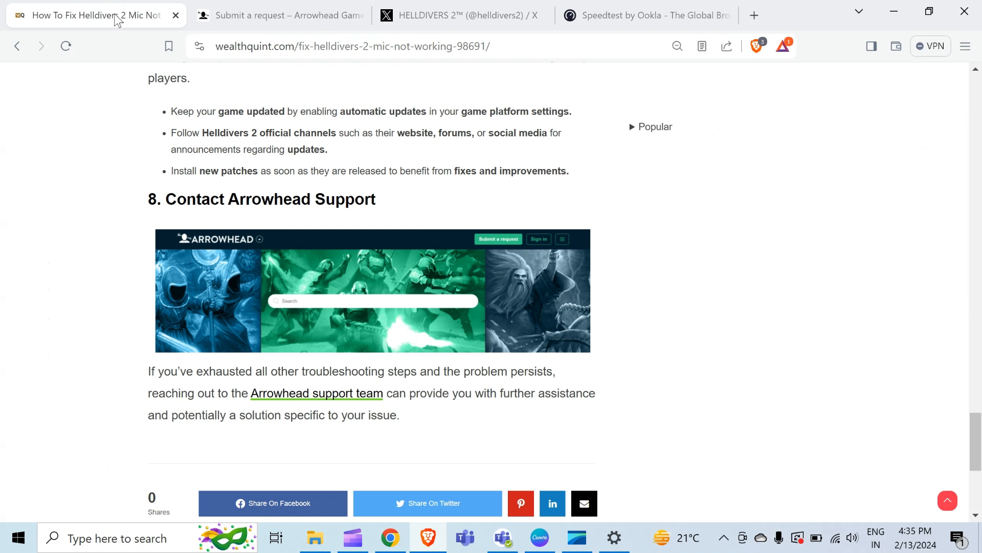
mouse_move(645, 316)
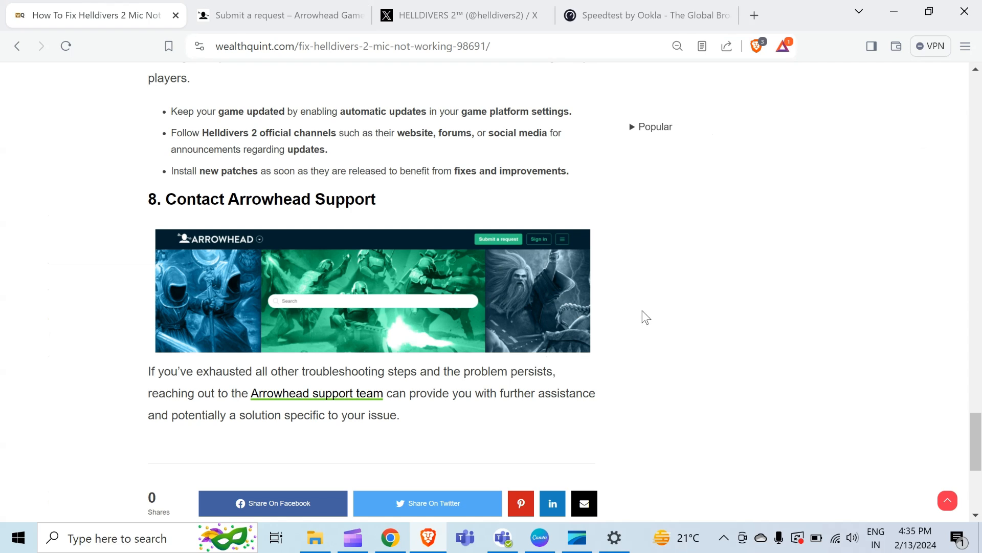